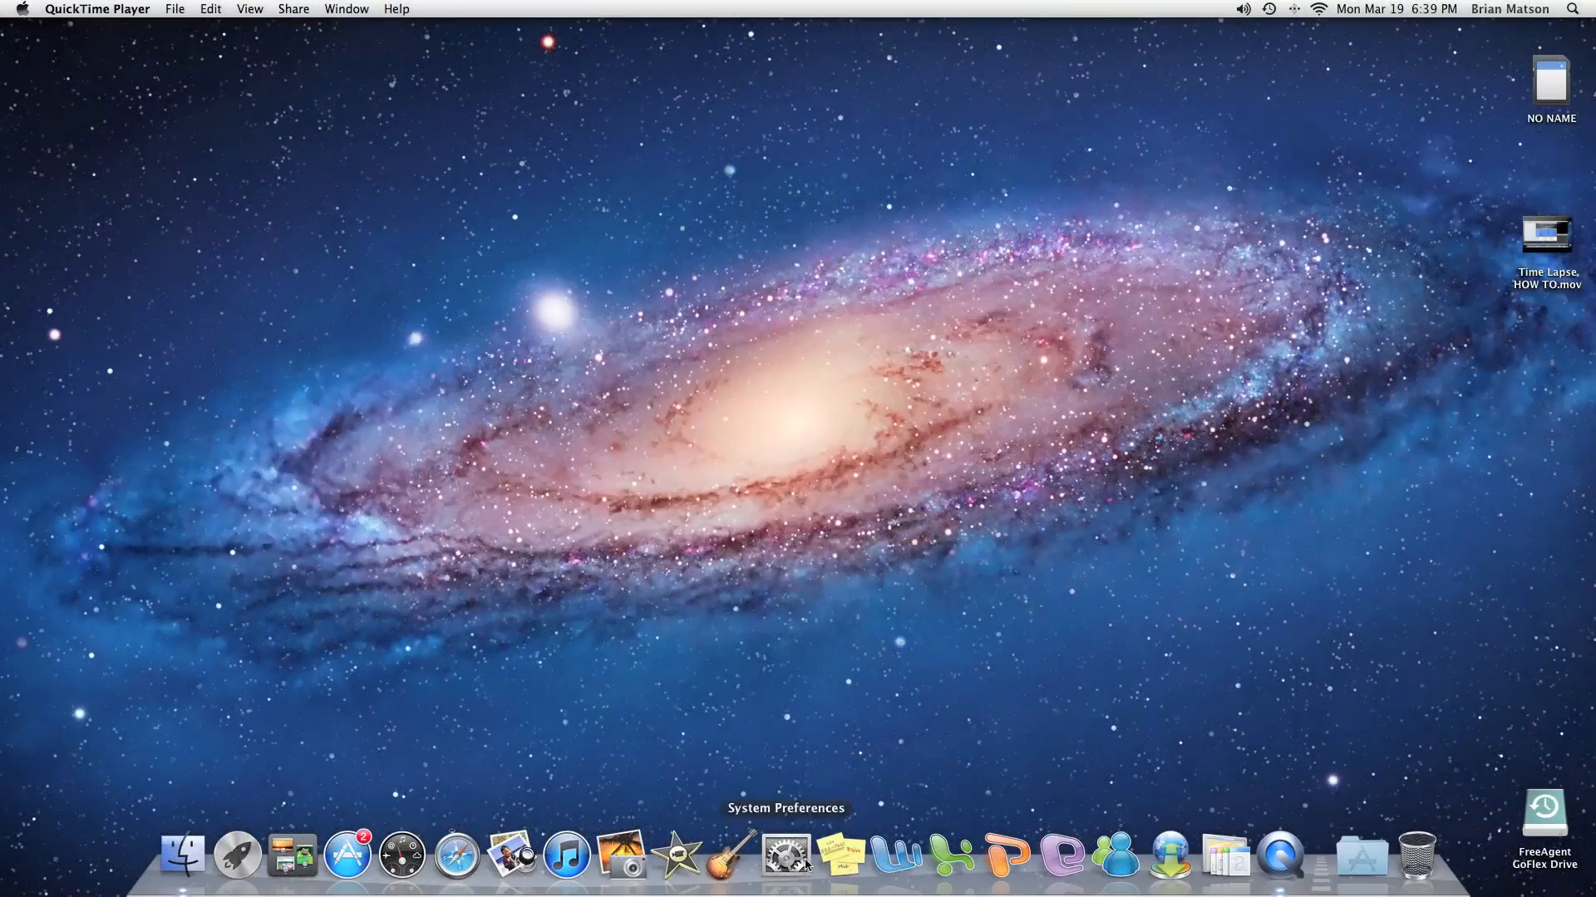
Step: Launch iMovie from the Dock with the empty new project open
click(677, 855)
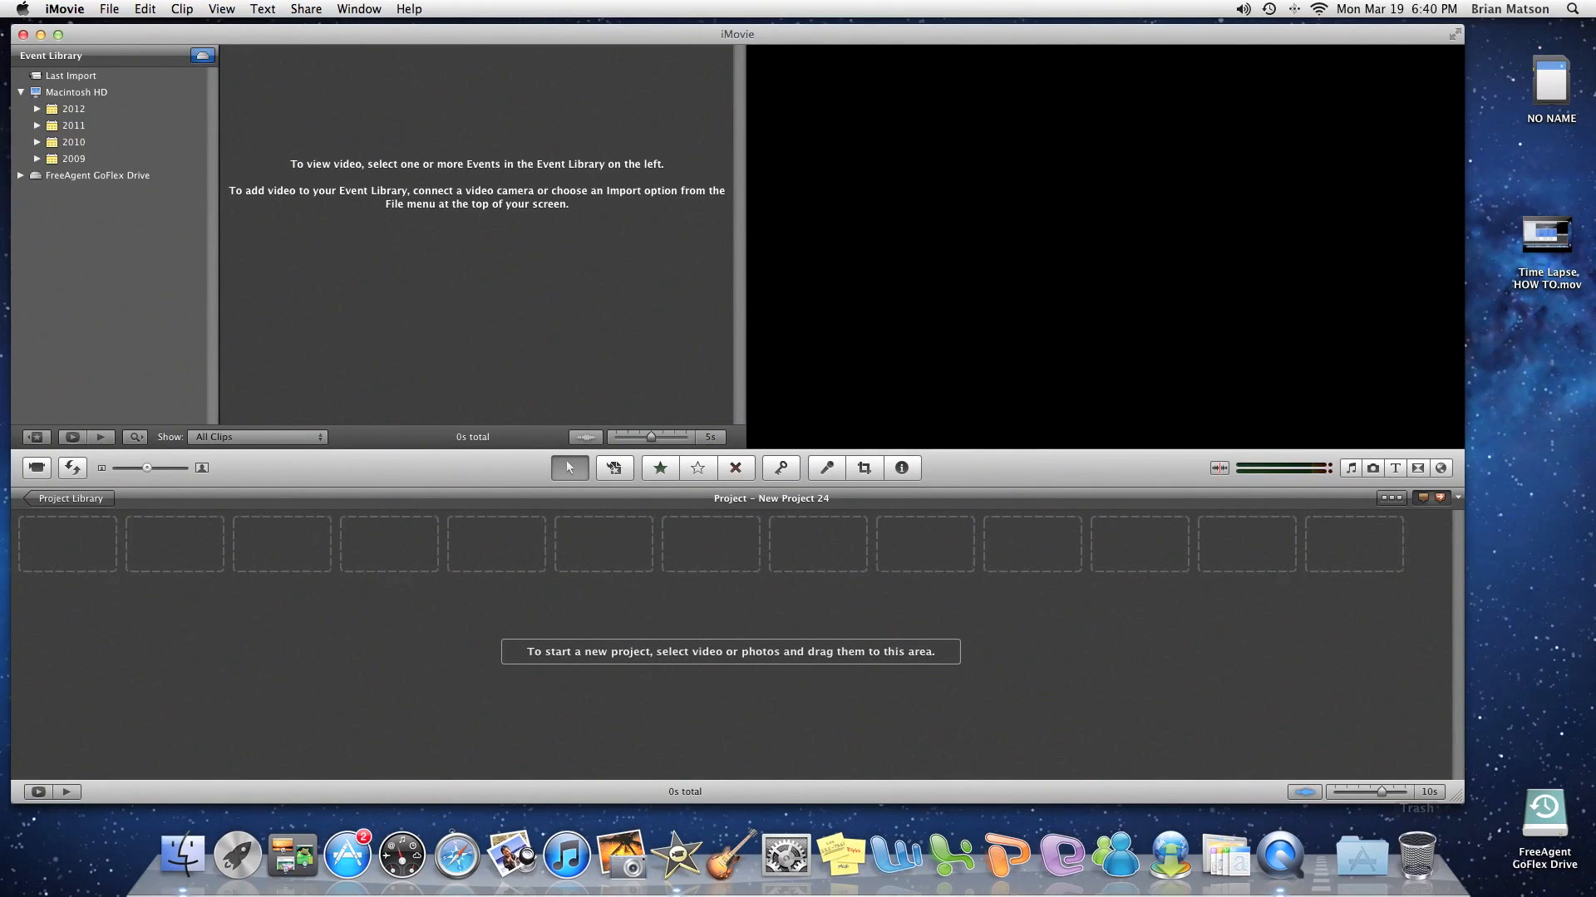
Step: Browse to the Time Lapse Photos folder on the NO NAME memory card
click(1547, 81)
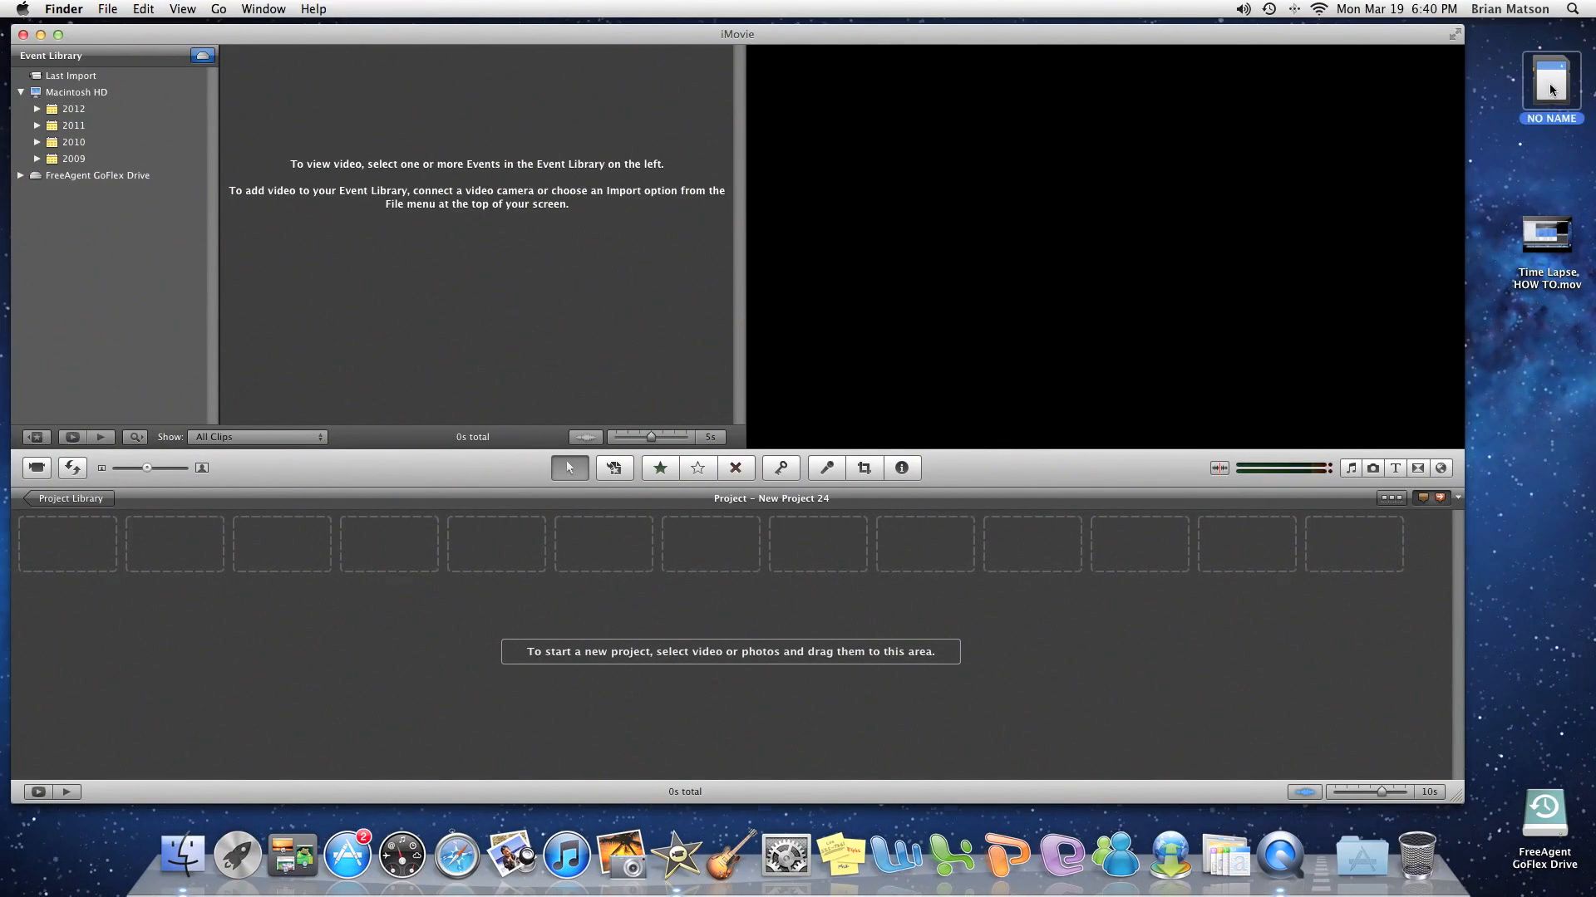
double_click(1547, 80)
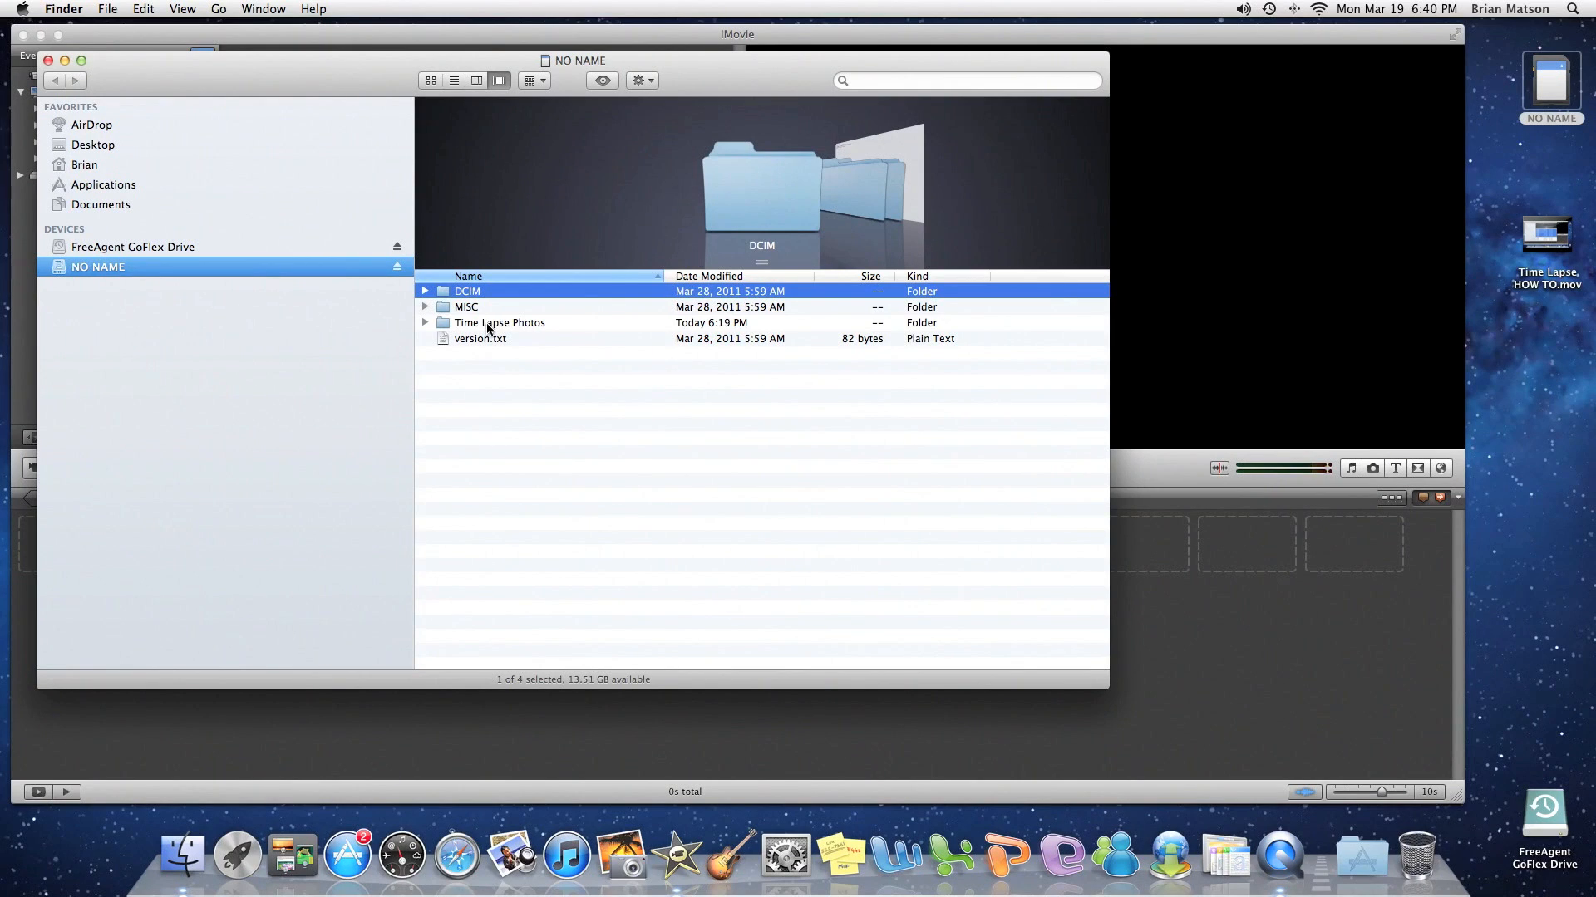
double_click(500, 323)
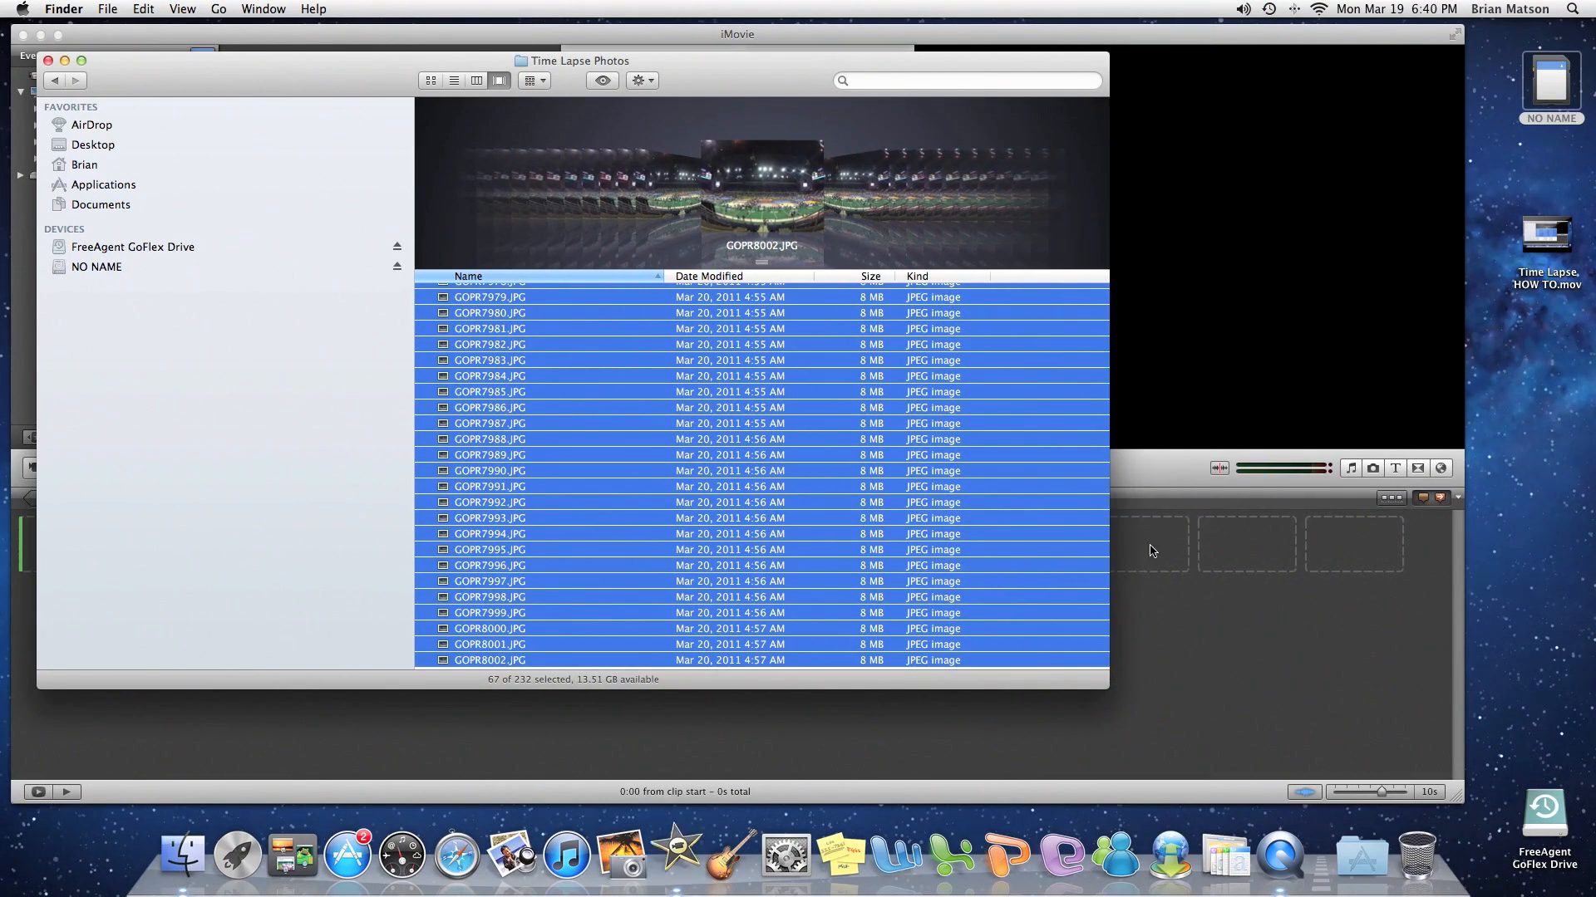
mouse_move(896, 43)
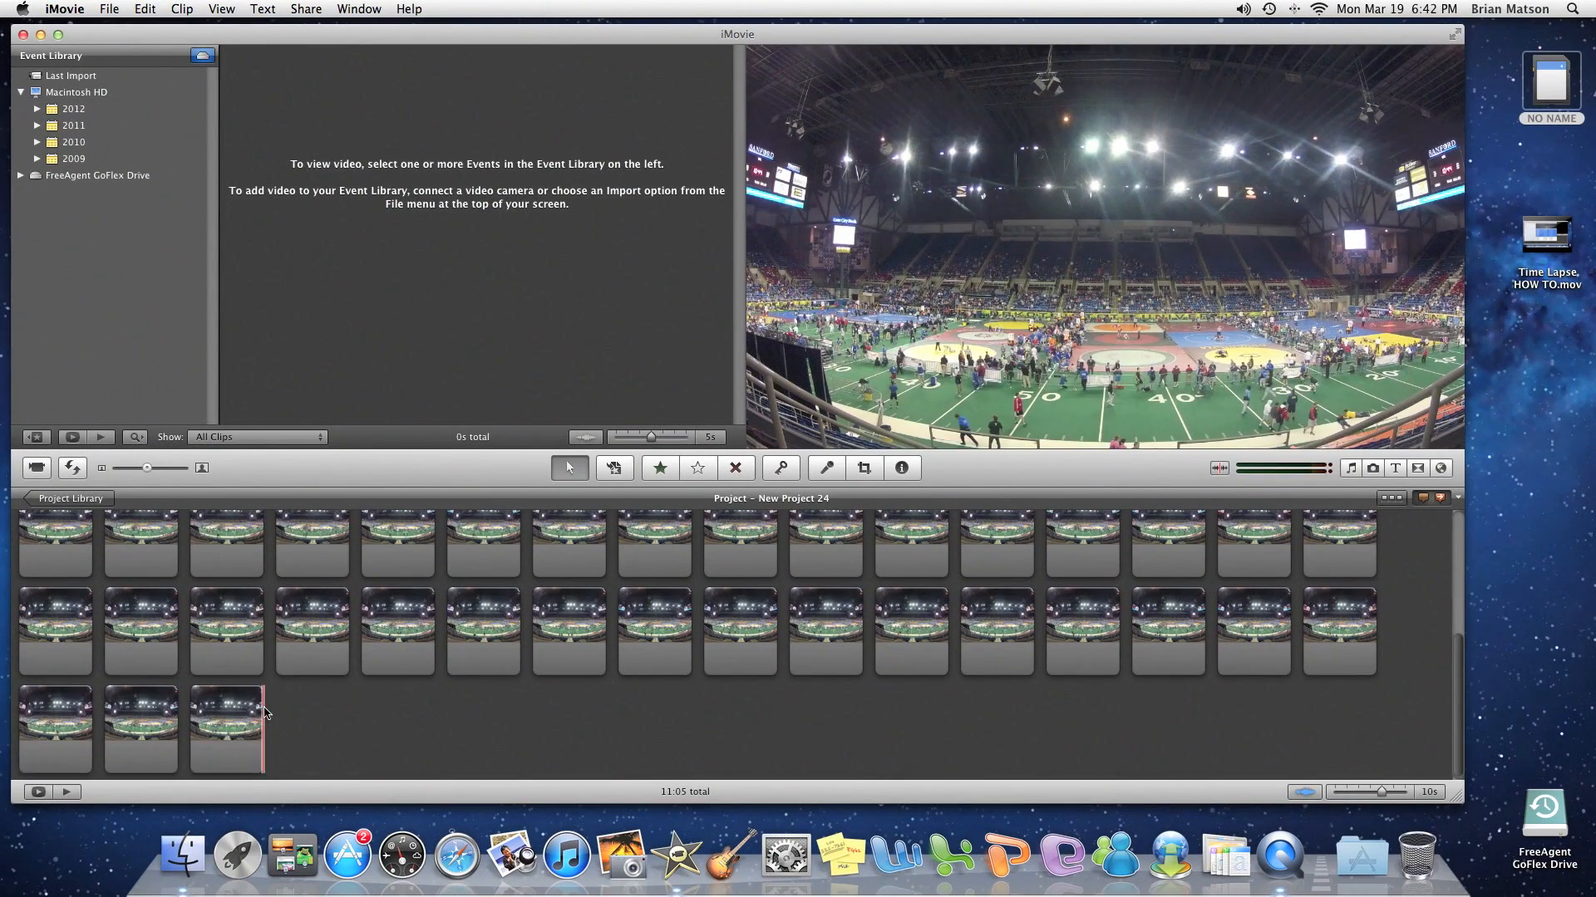
Step: Select all photo clips and apply a 0:05 duration to every still via Clip Adjustments
click(54, 560)
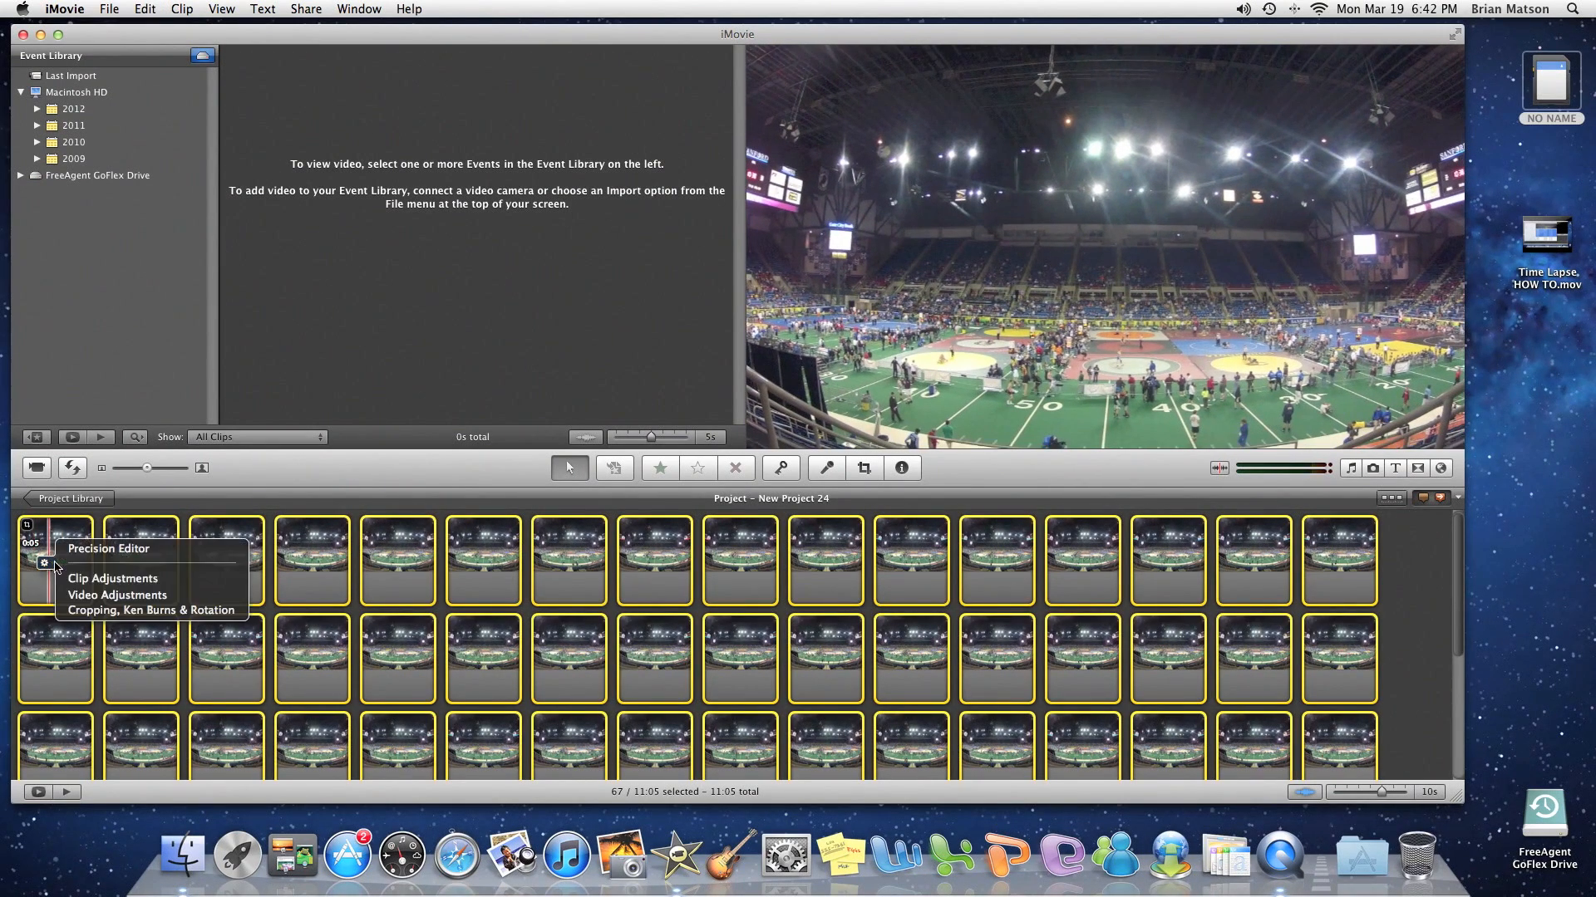
click(112, 578)
text(.01)
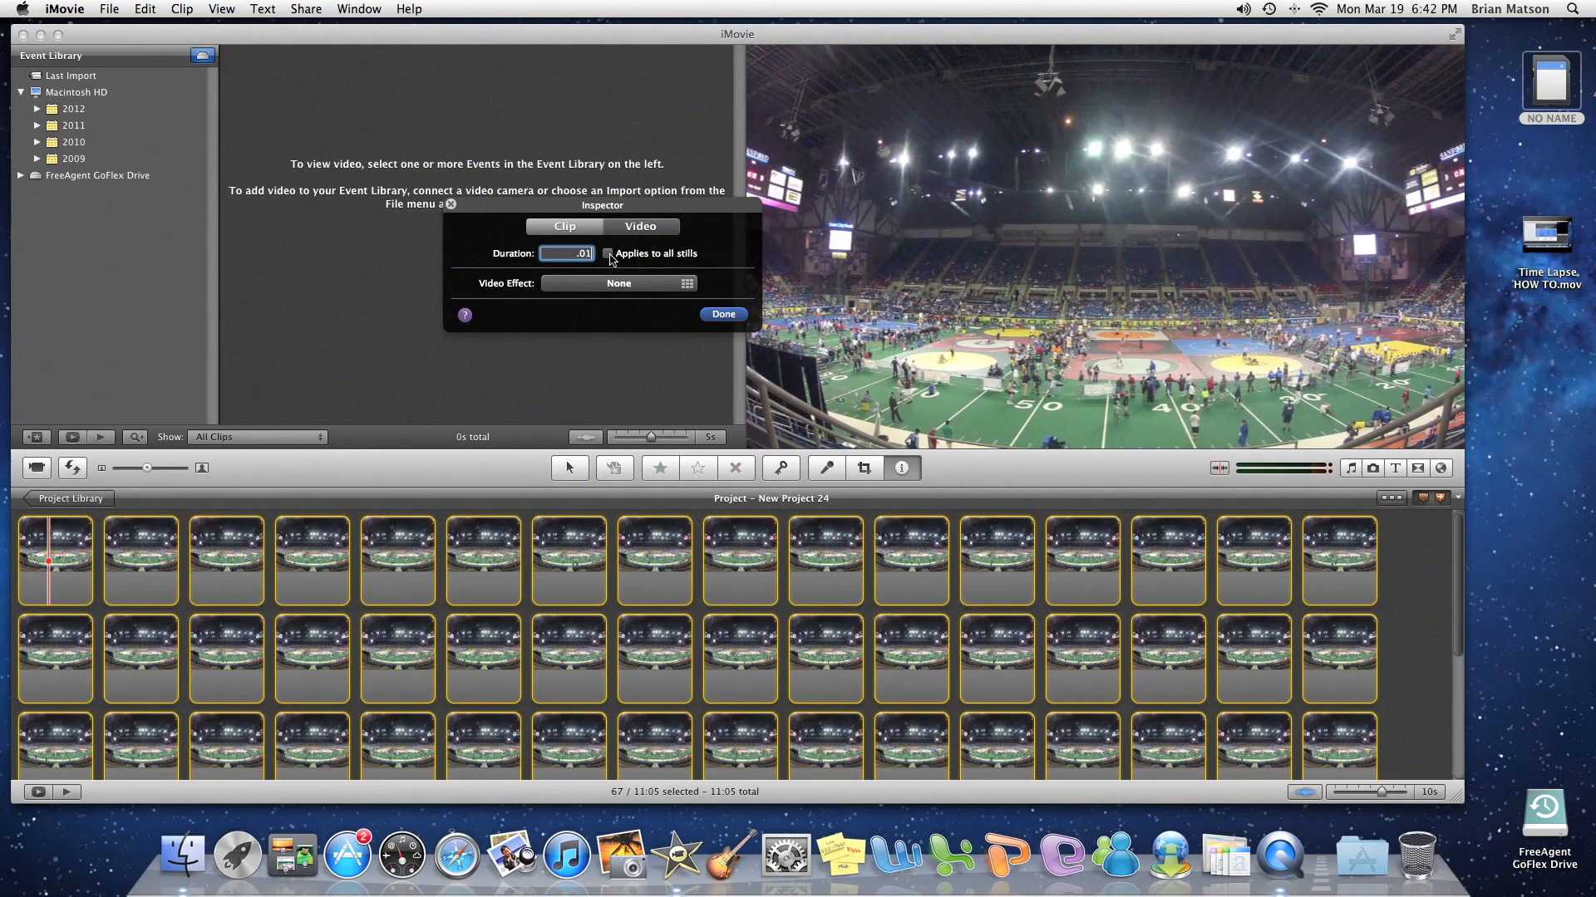
click(609, 253)
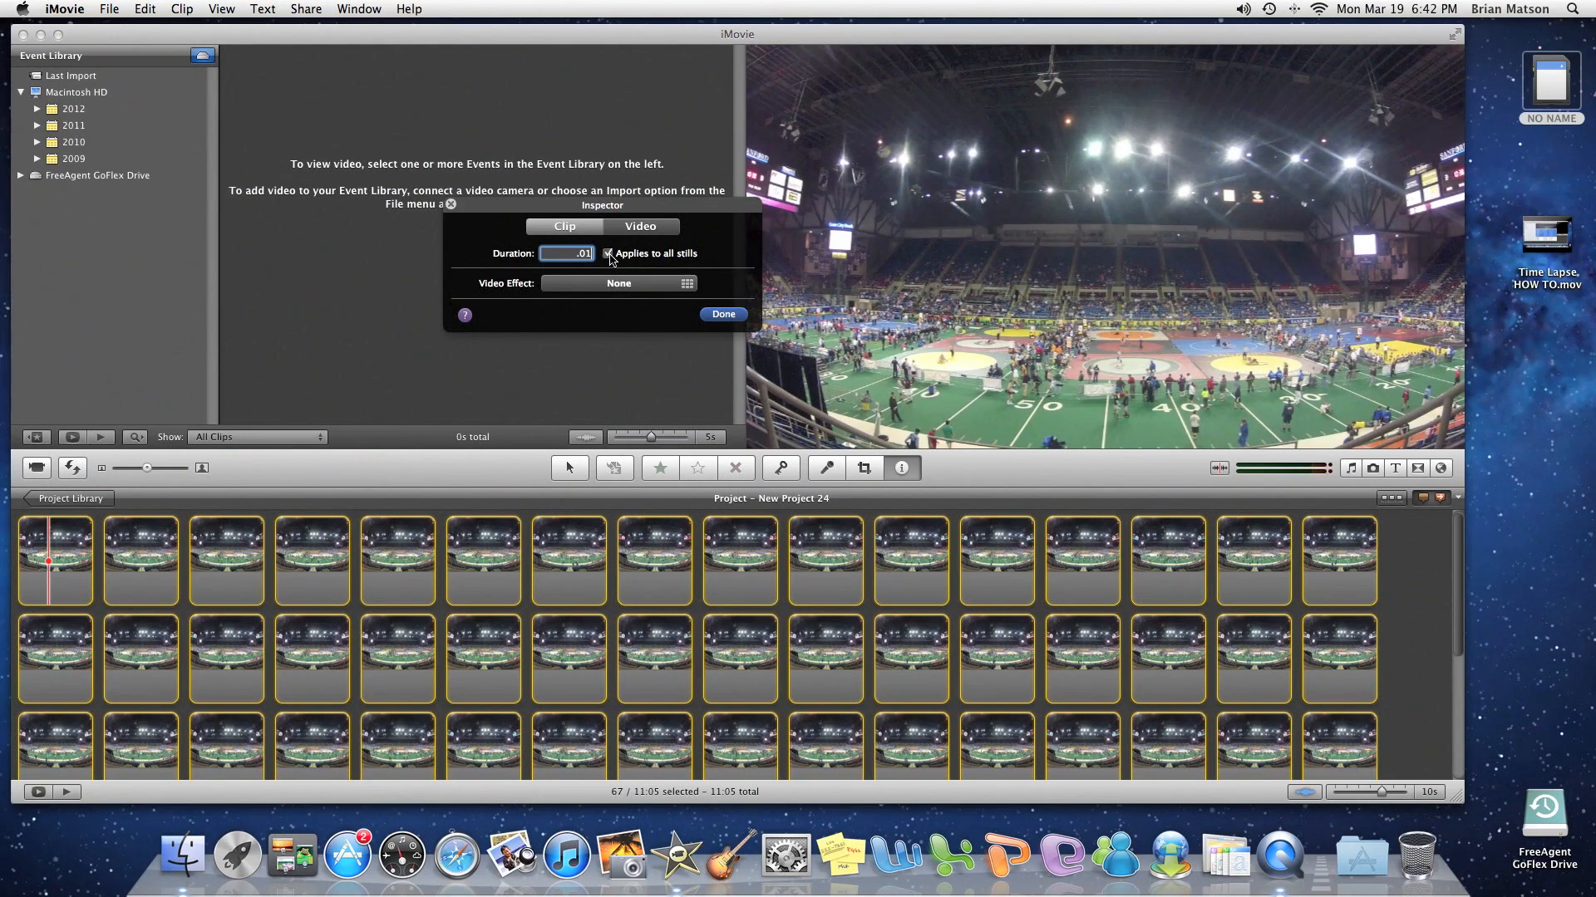
text(0:05)
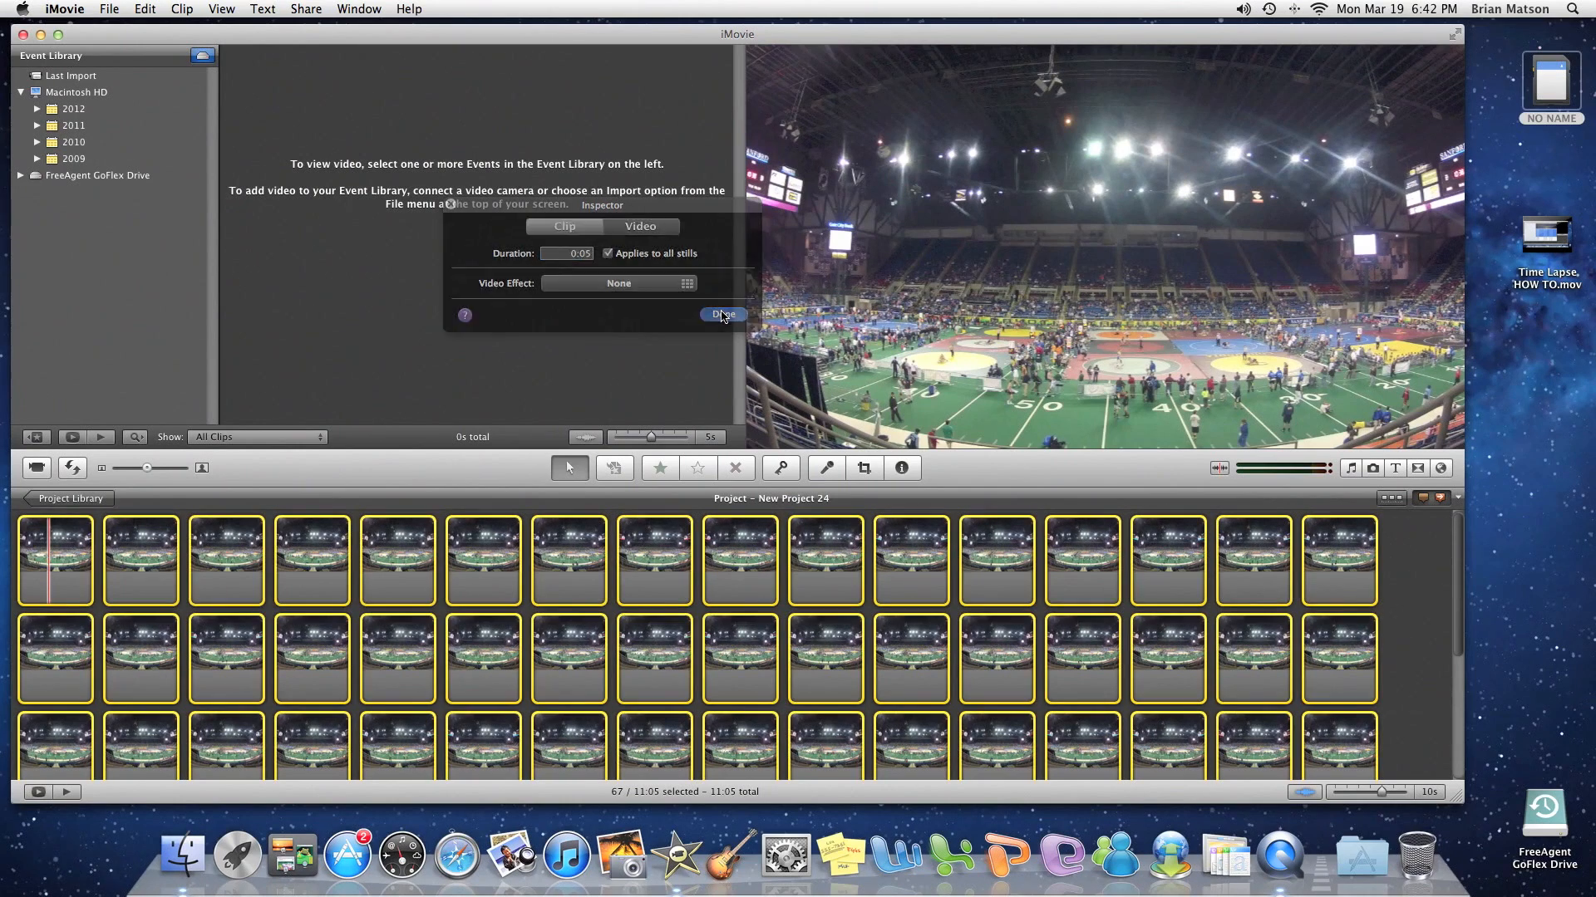
click(723, 314)
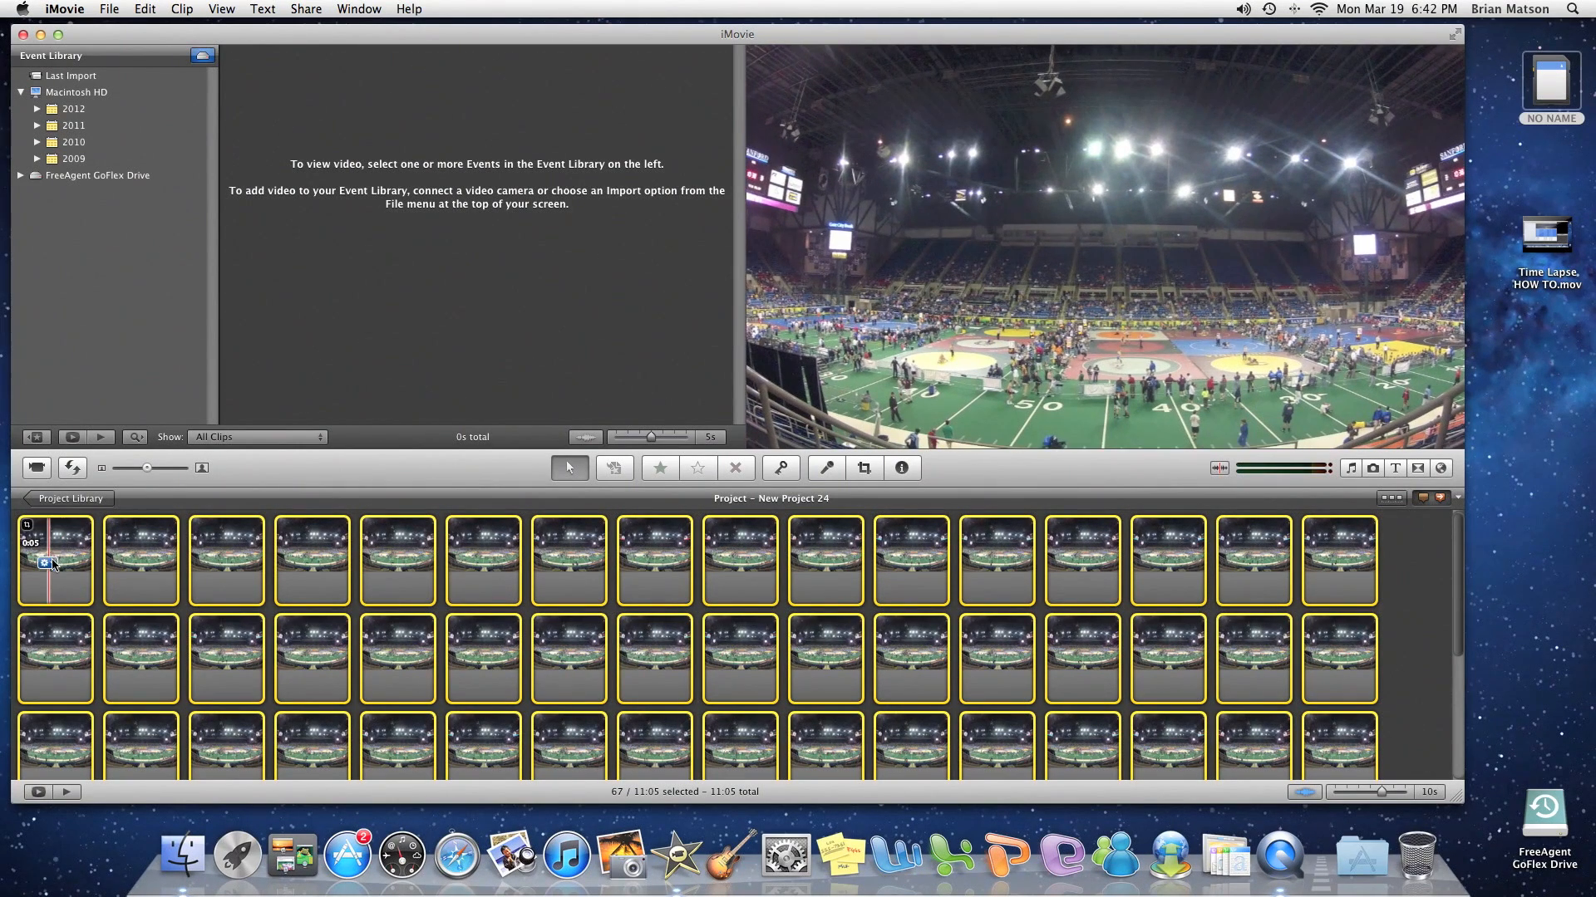
Step: Switch the browser pane to the title options for the project
click(863, 468)
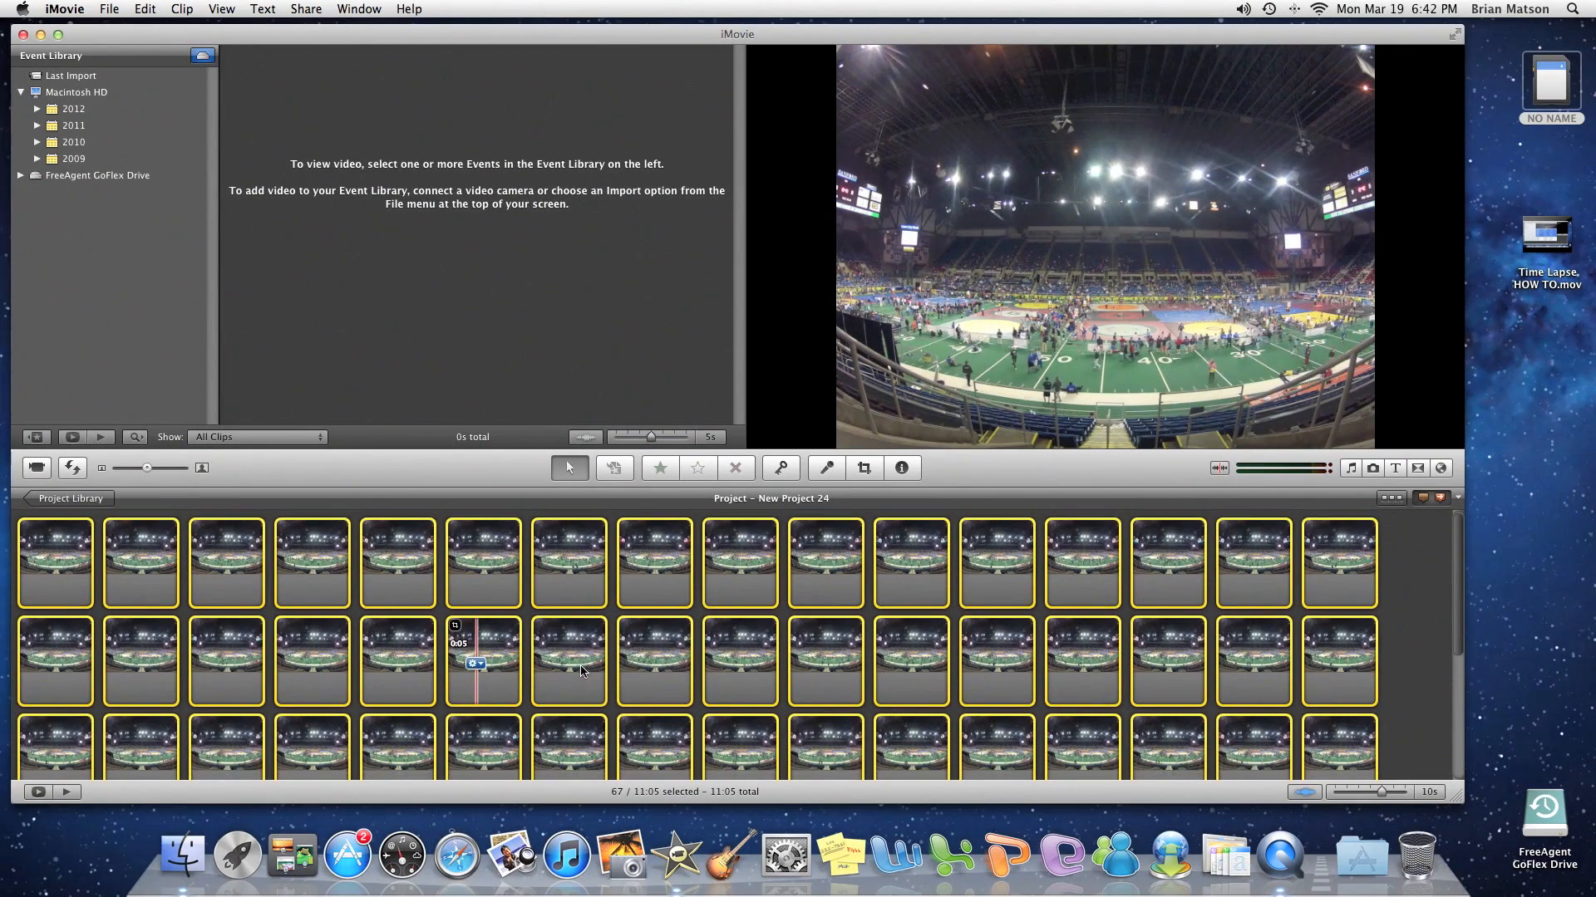
click(1394, 469)
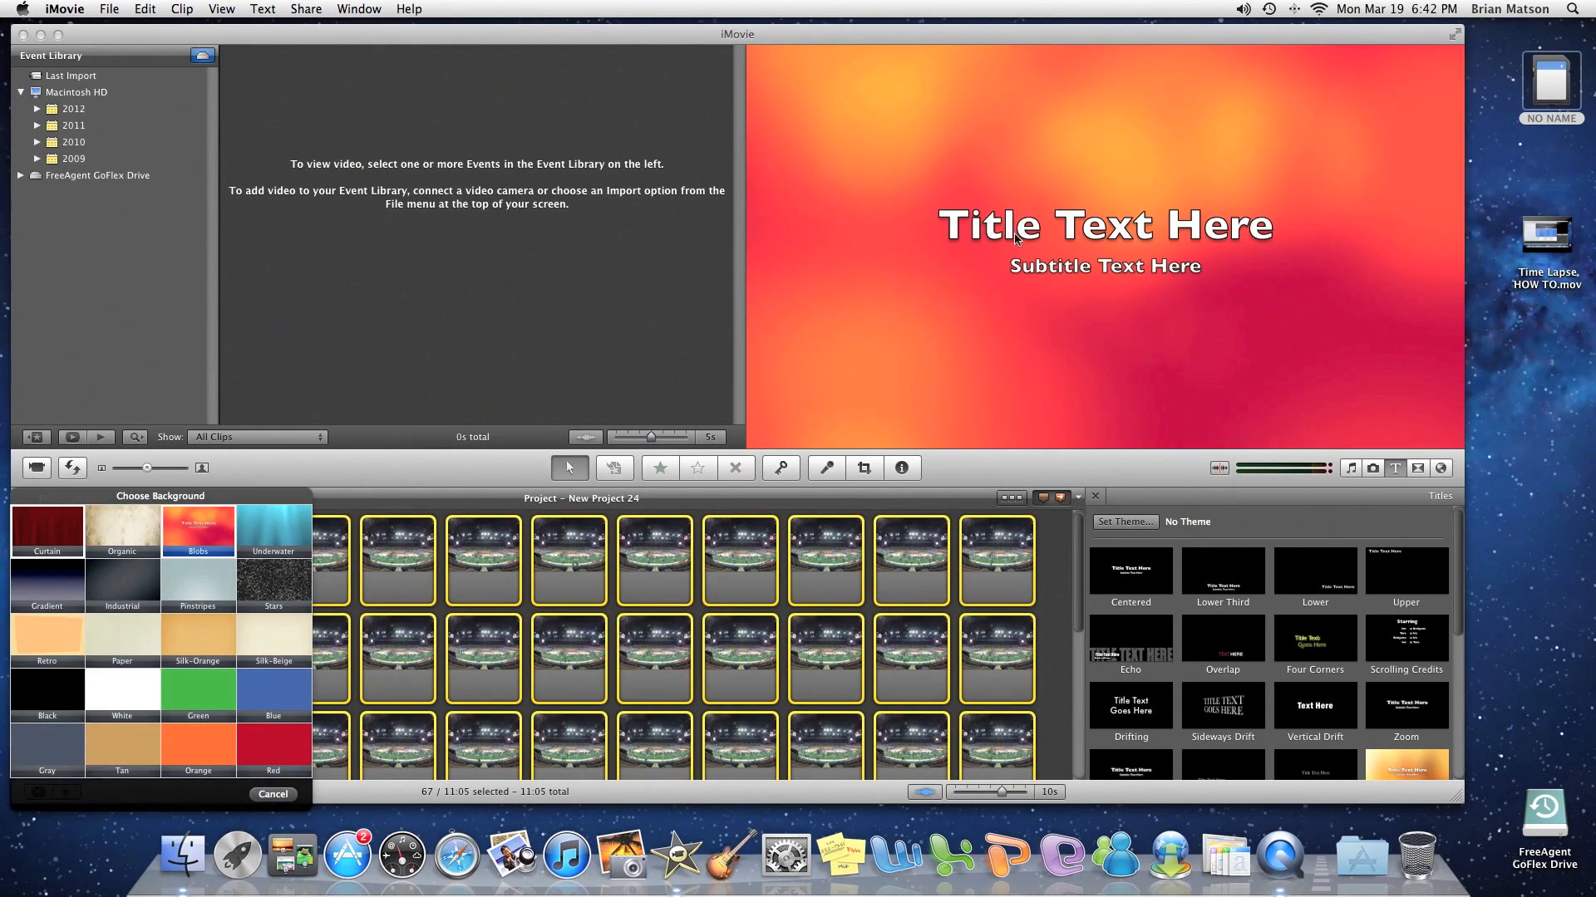
Step: Add an opening title 'Test Vi...' with subtitle 'Blah blah blah' on the orange blurred background
click(1103, 224)
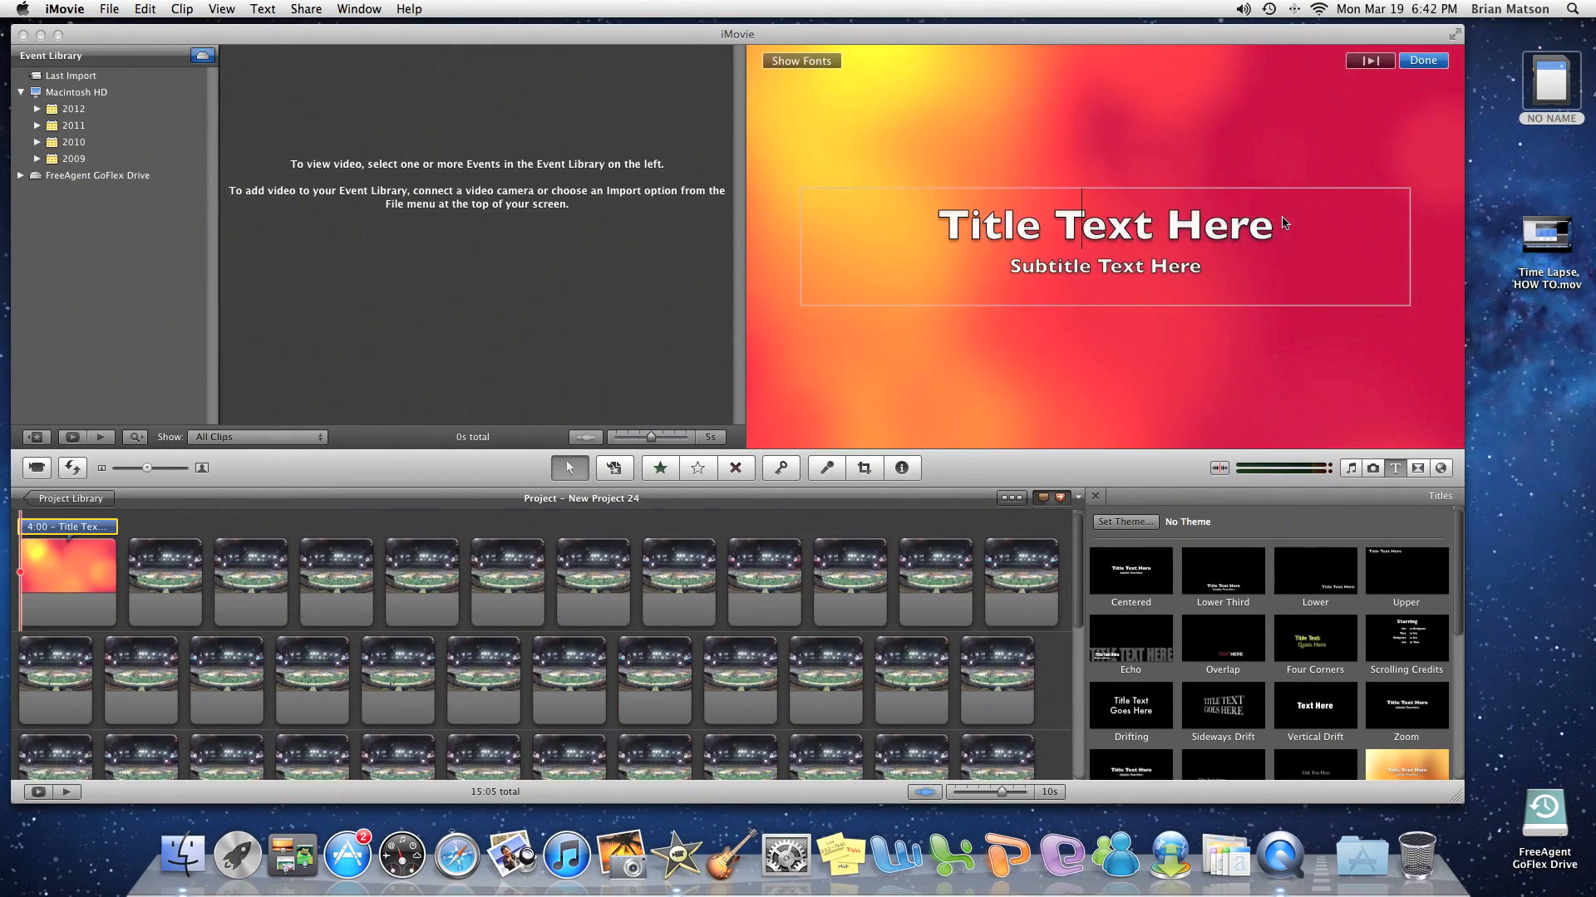
text(Test Video)
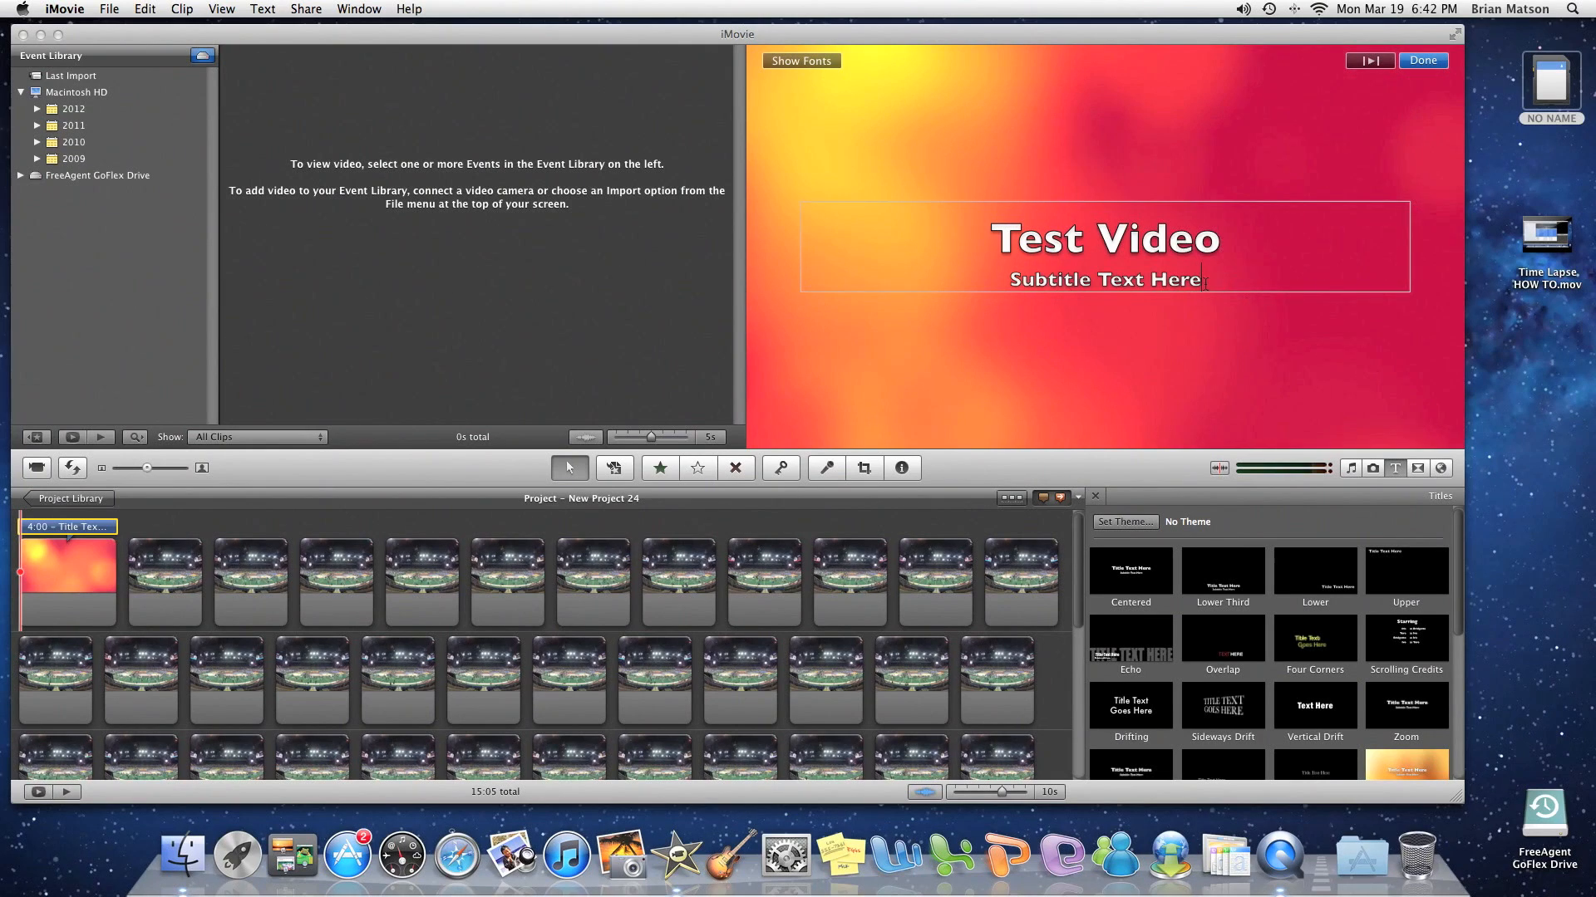
text(Blah b)
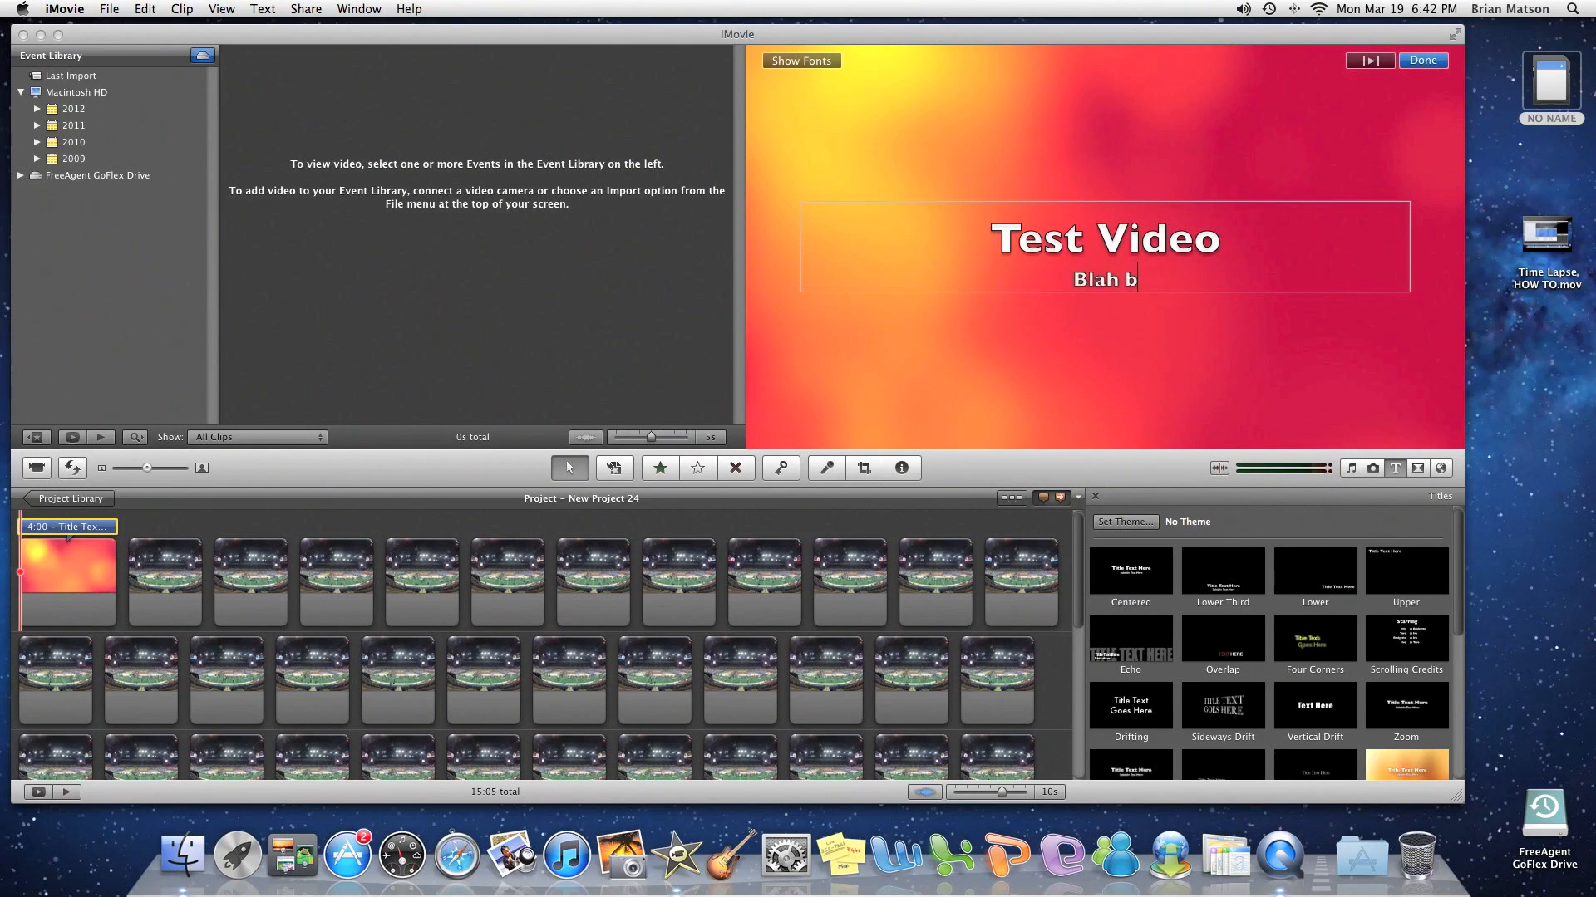
text(lah blah)
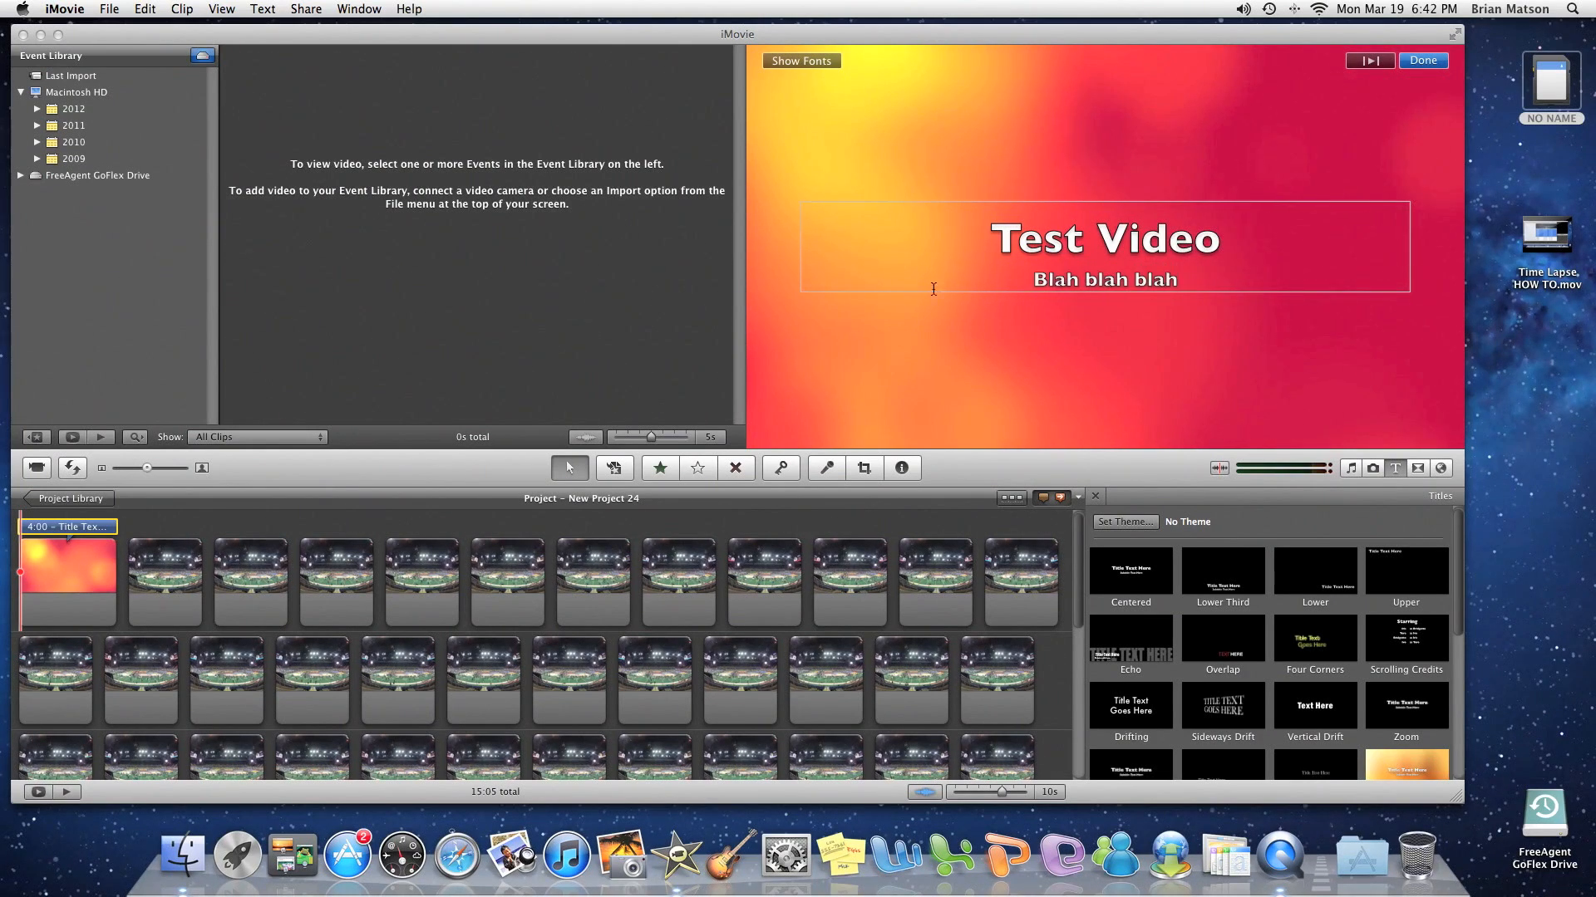
click(1423, 60)
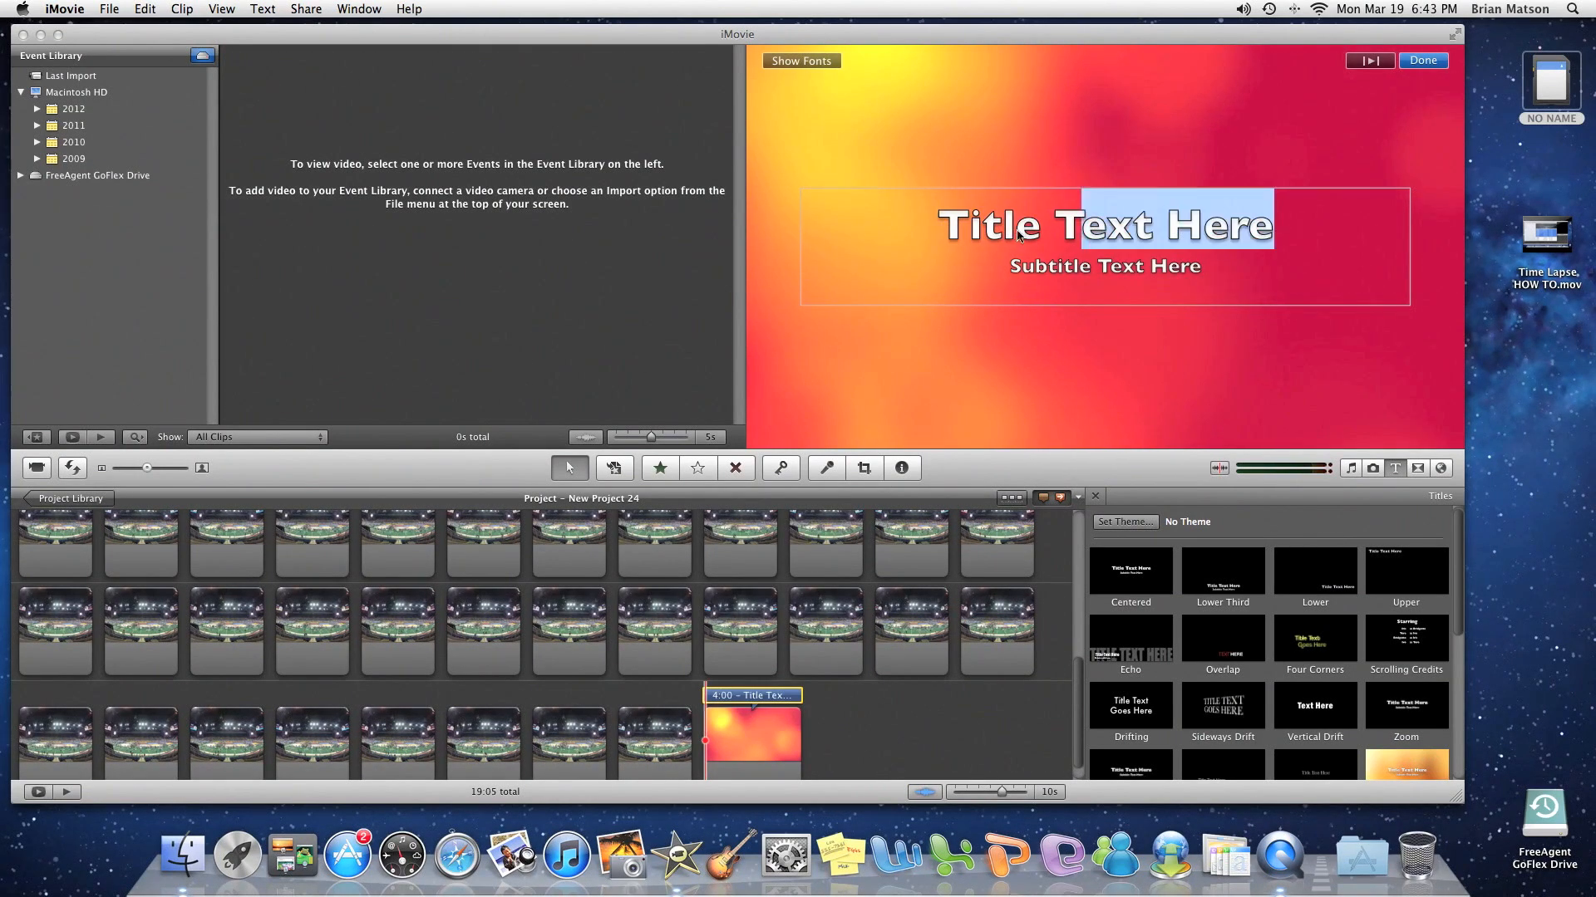
Step: Add a closing title reading 'The End' with subtitle 'Your website here'
text(The End)
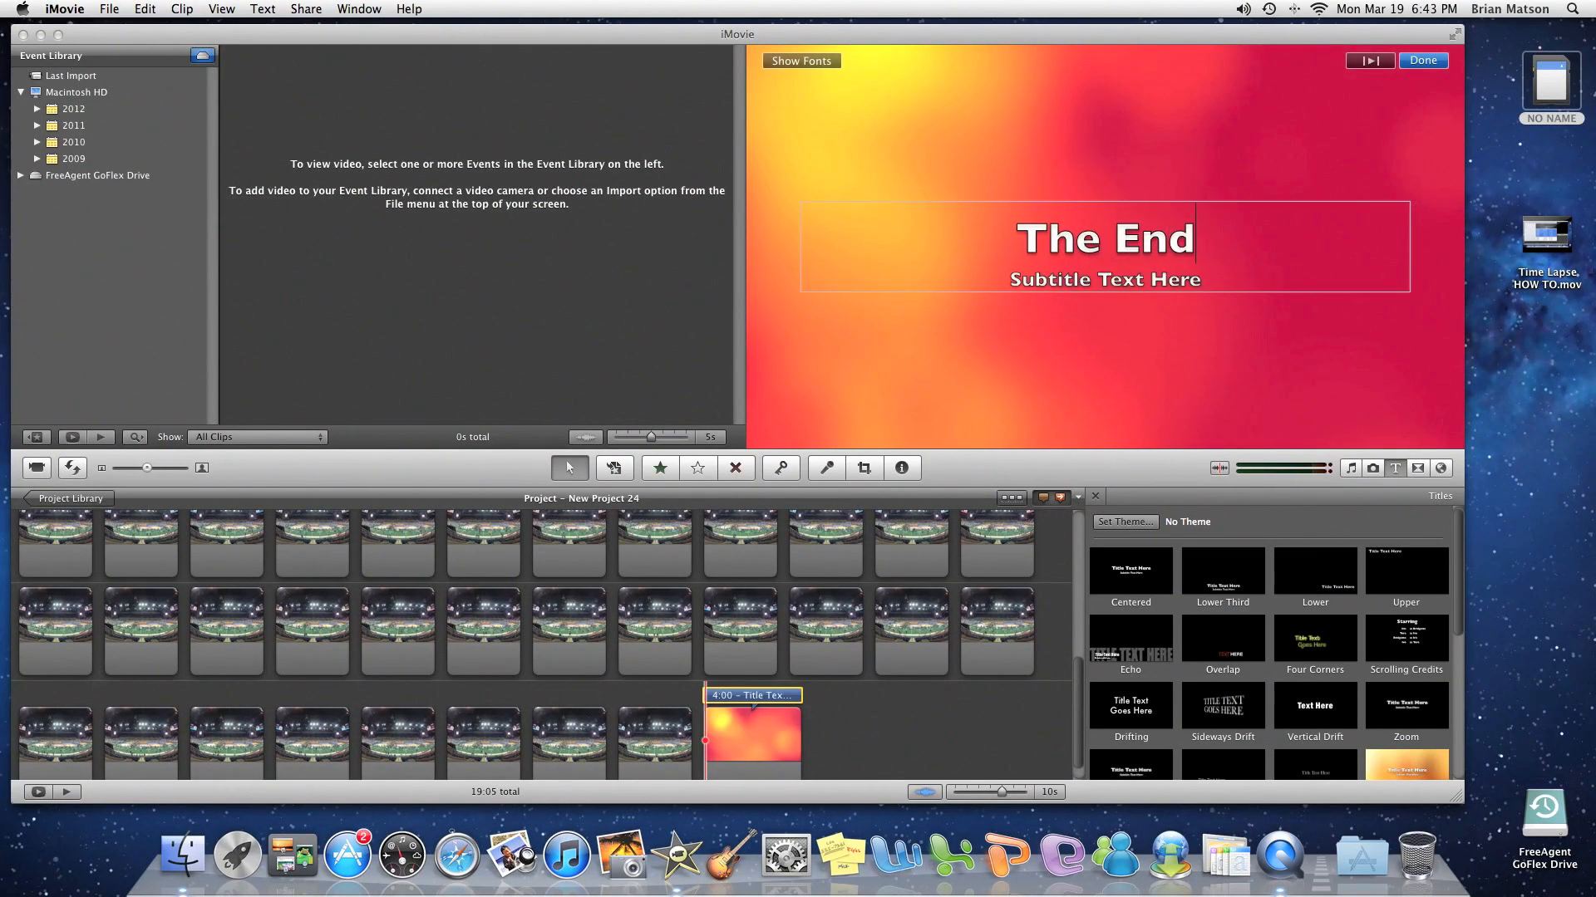
text(Y)
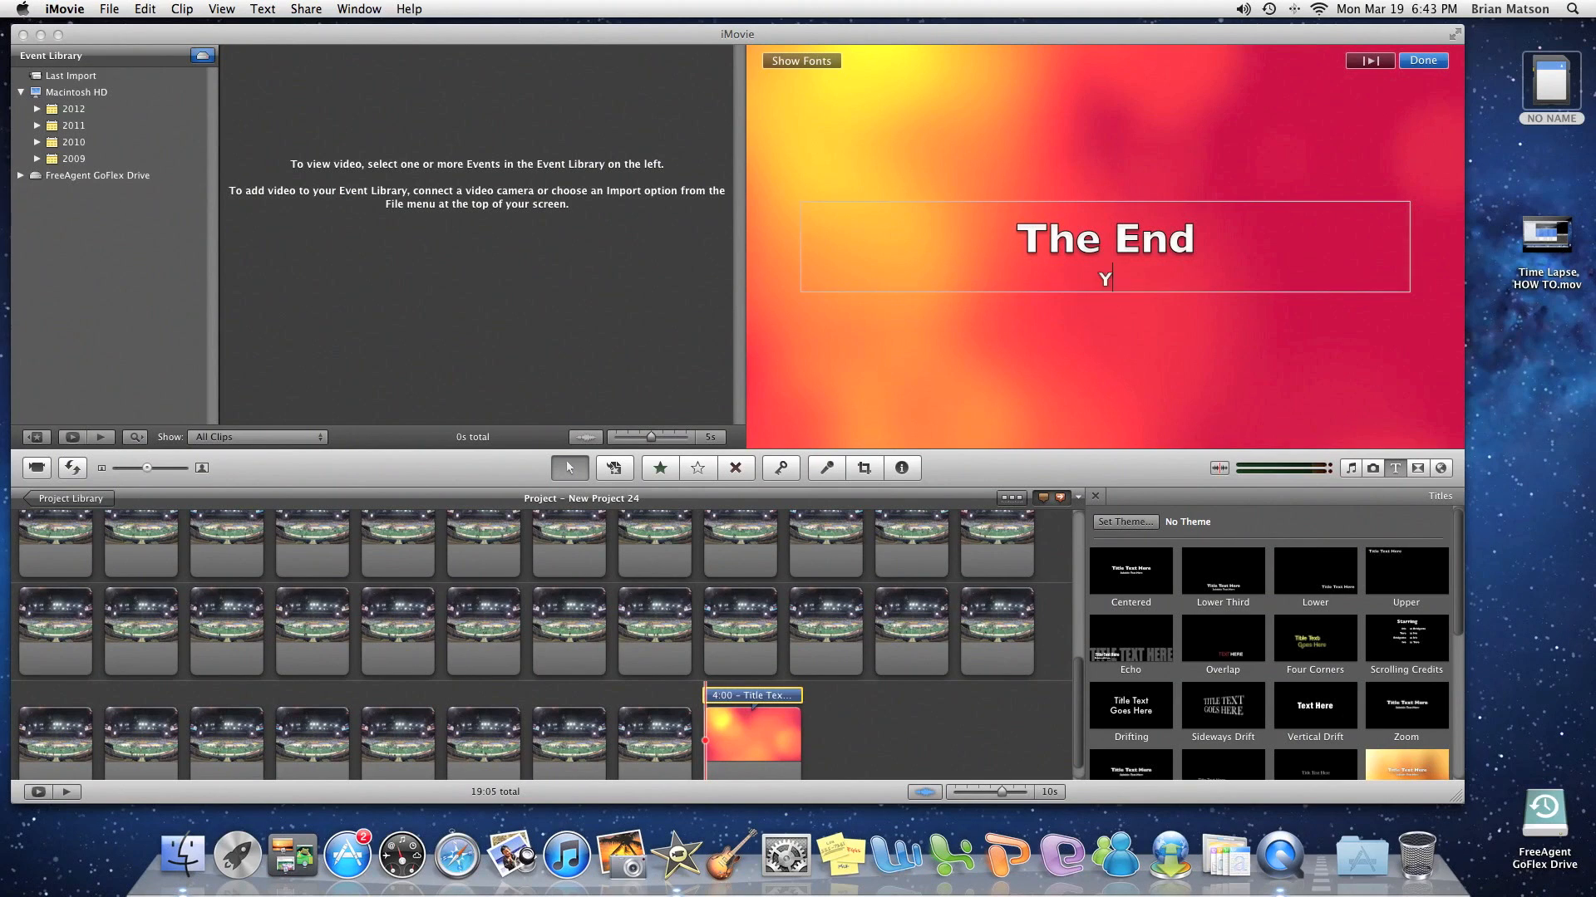
text(our website her)
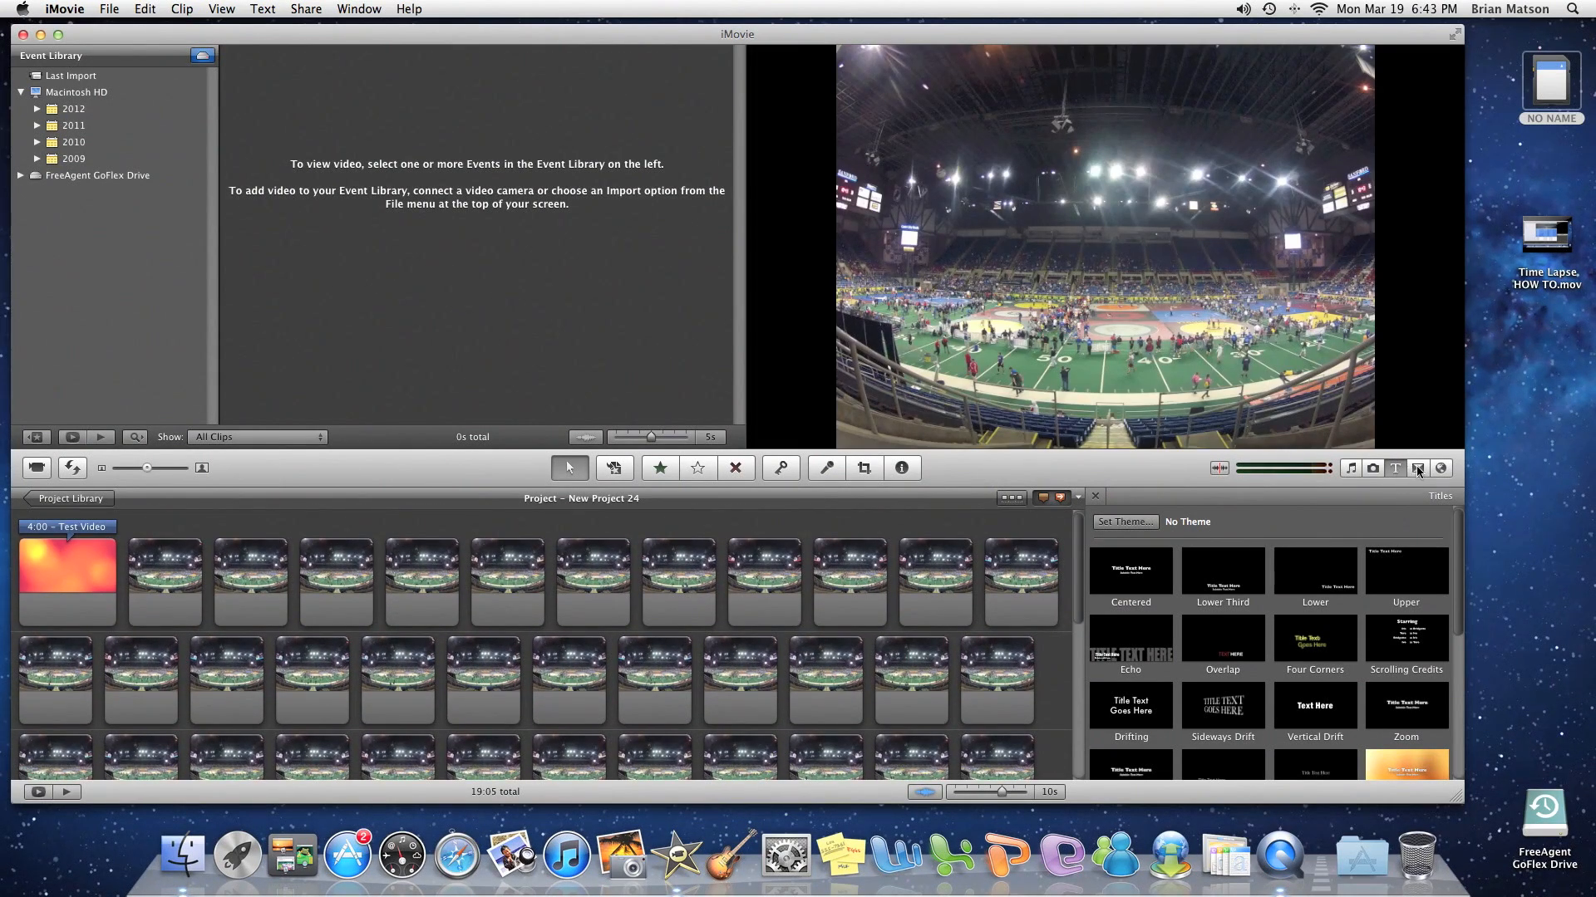
Step: Place a transition between the Test Video title and the first photo
click(1418, 469)
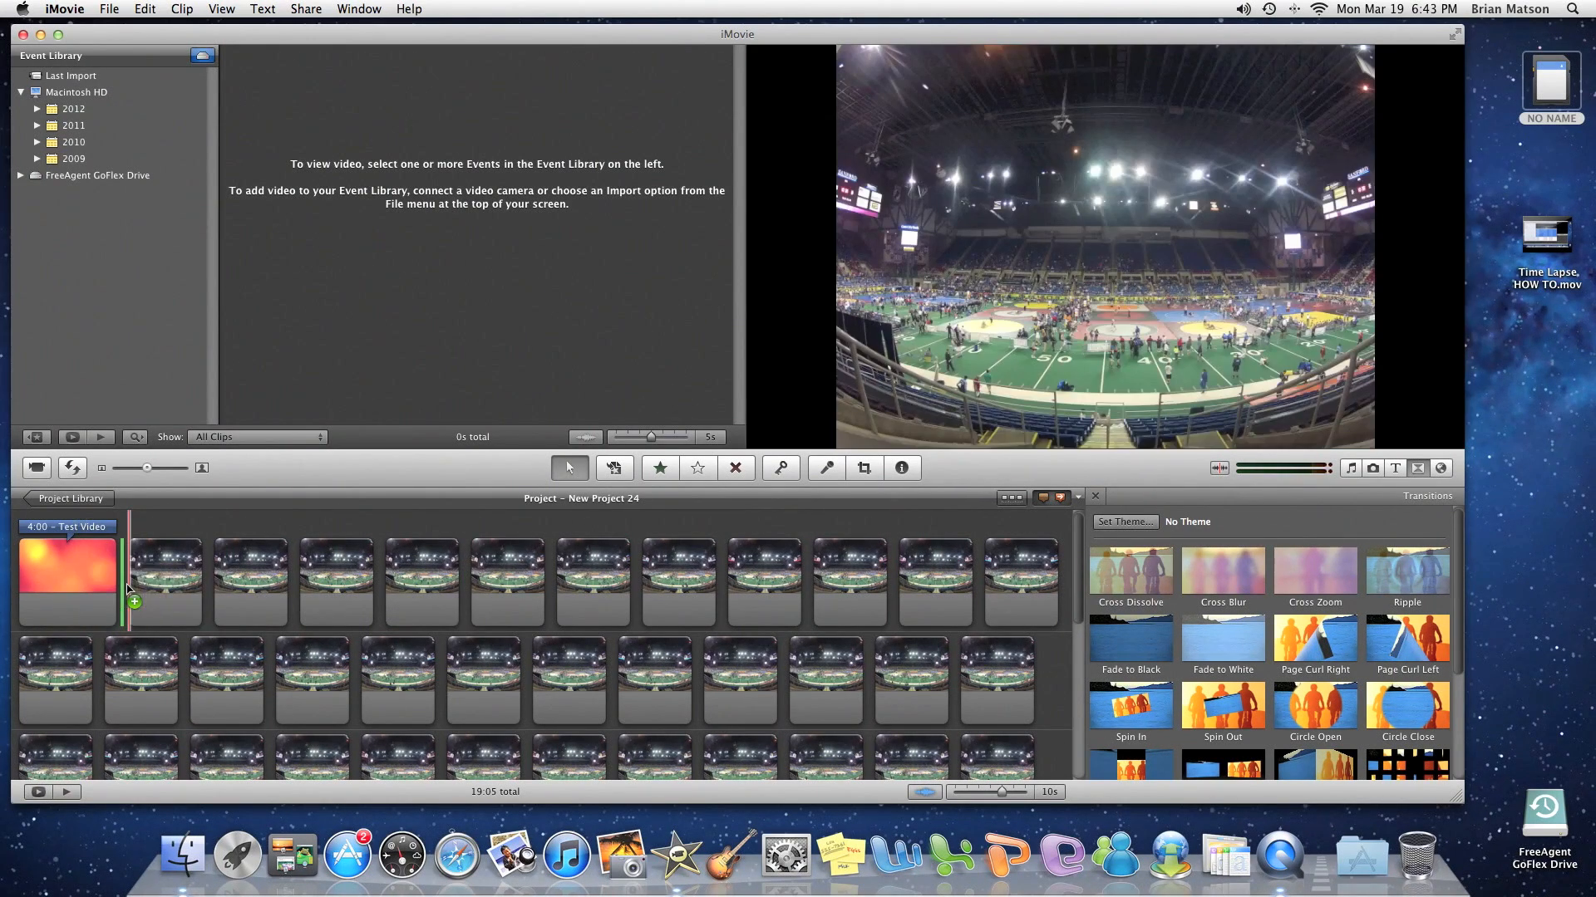
drag(67, 580, 836, 708)
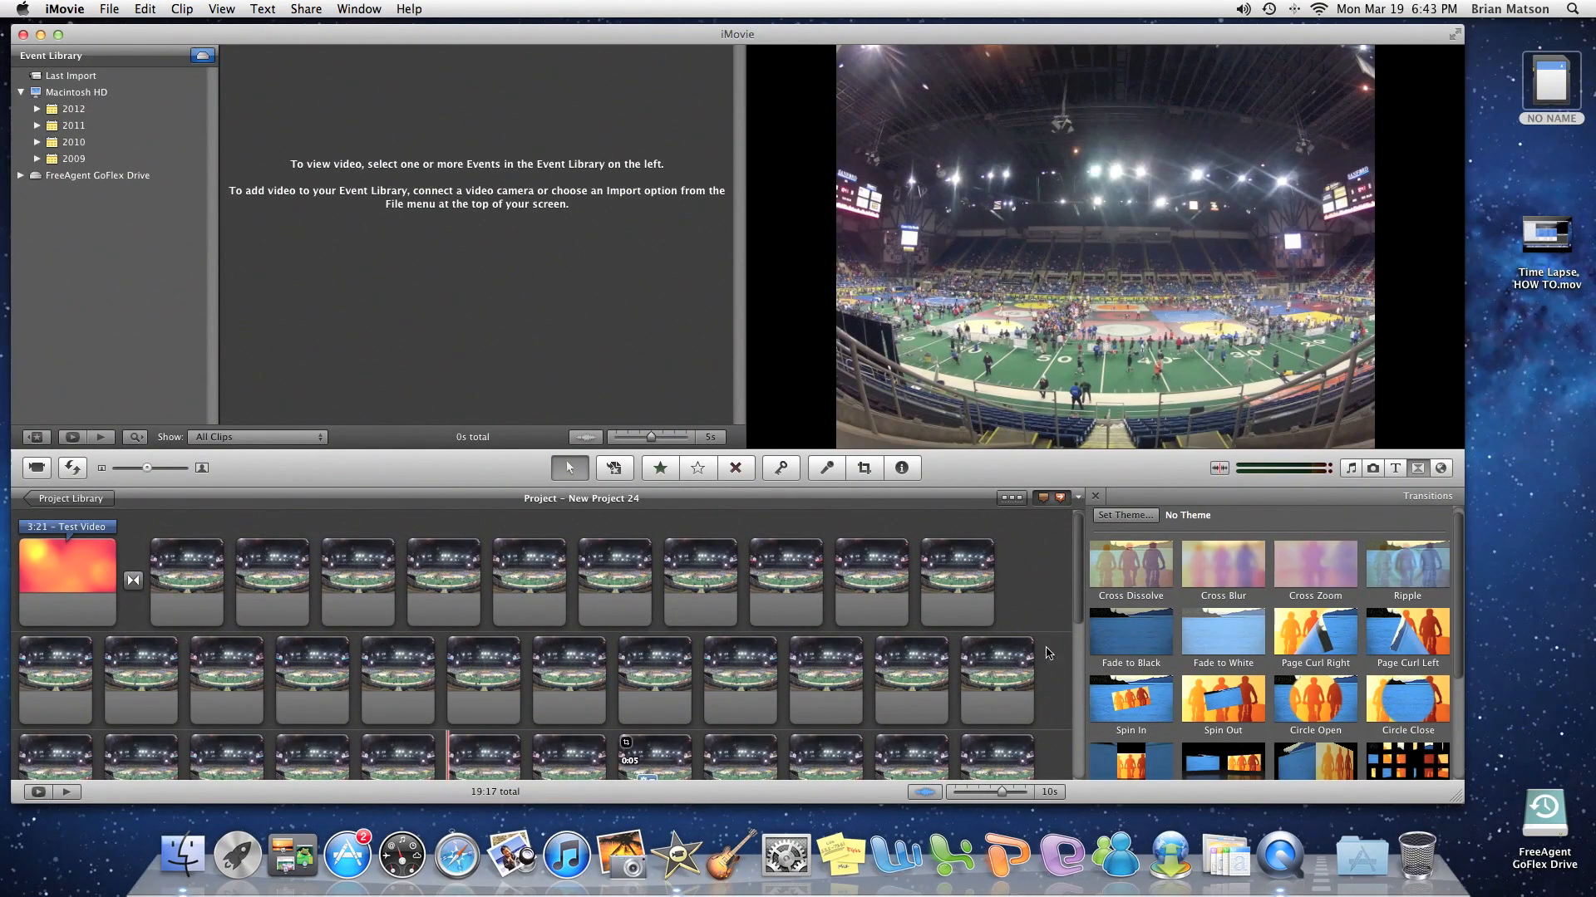
click(1350, 468)
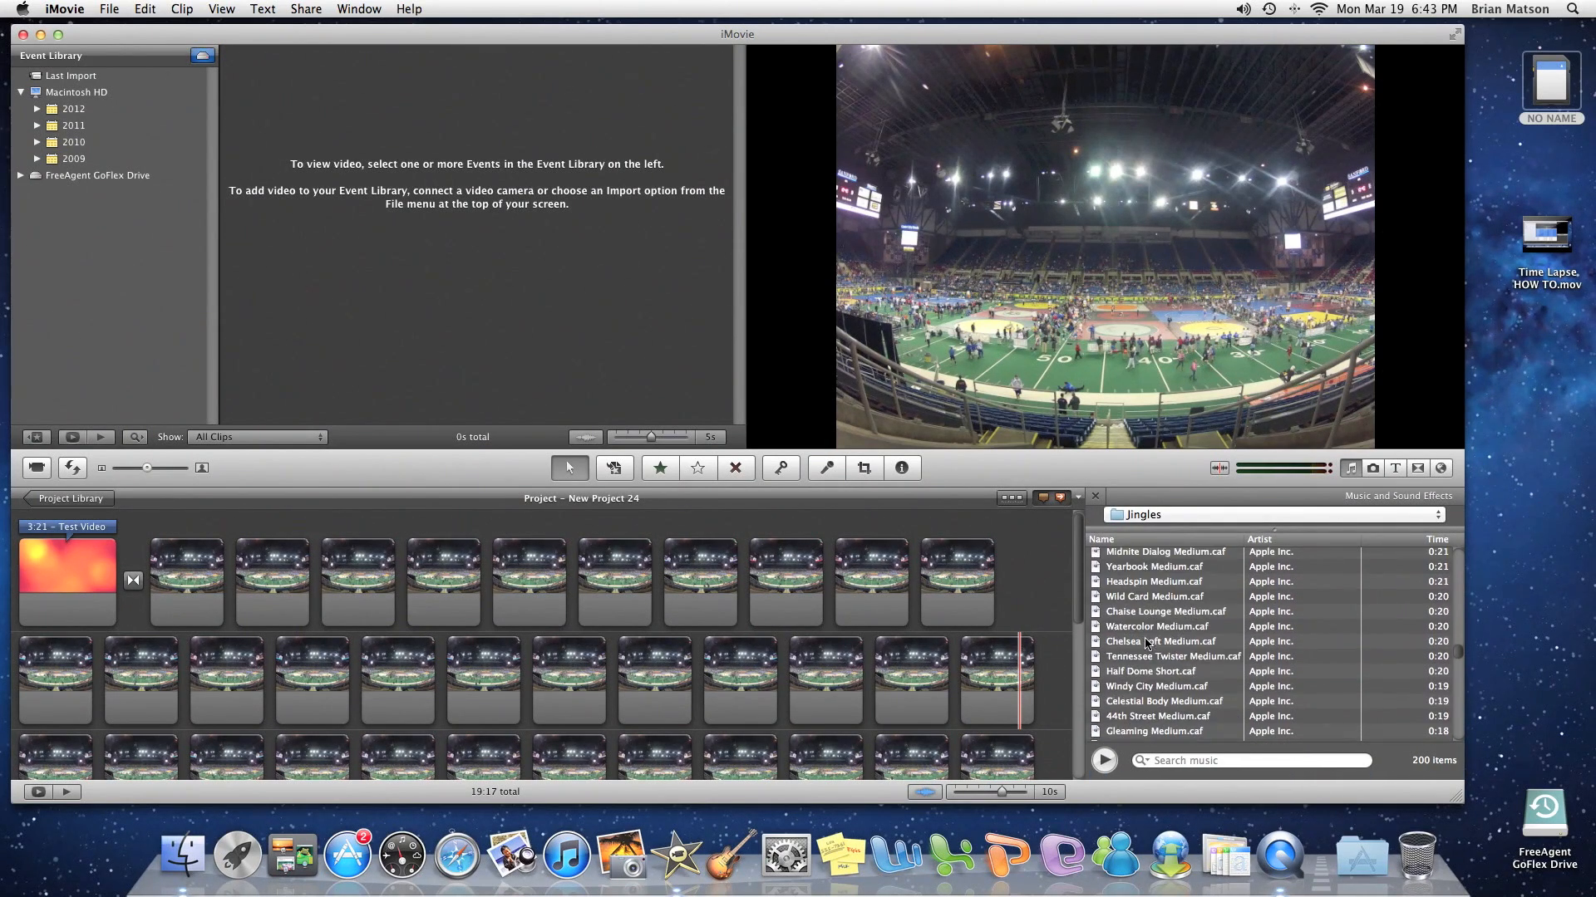
Step: Add the Tennessee Twister Medium jingle as background music under the project
click(1170, 657)
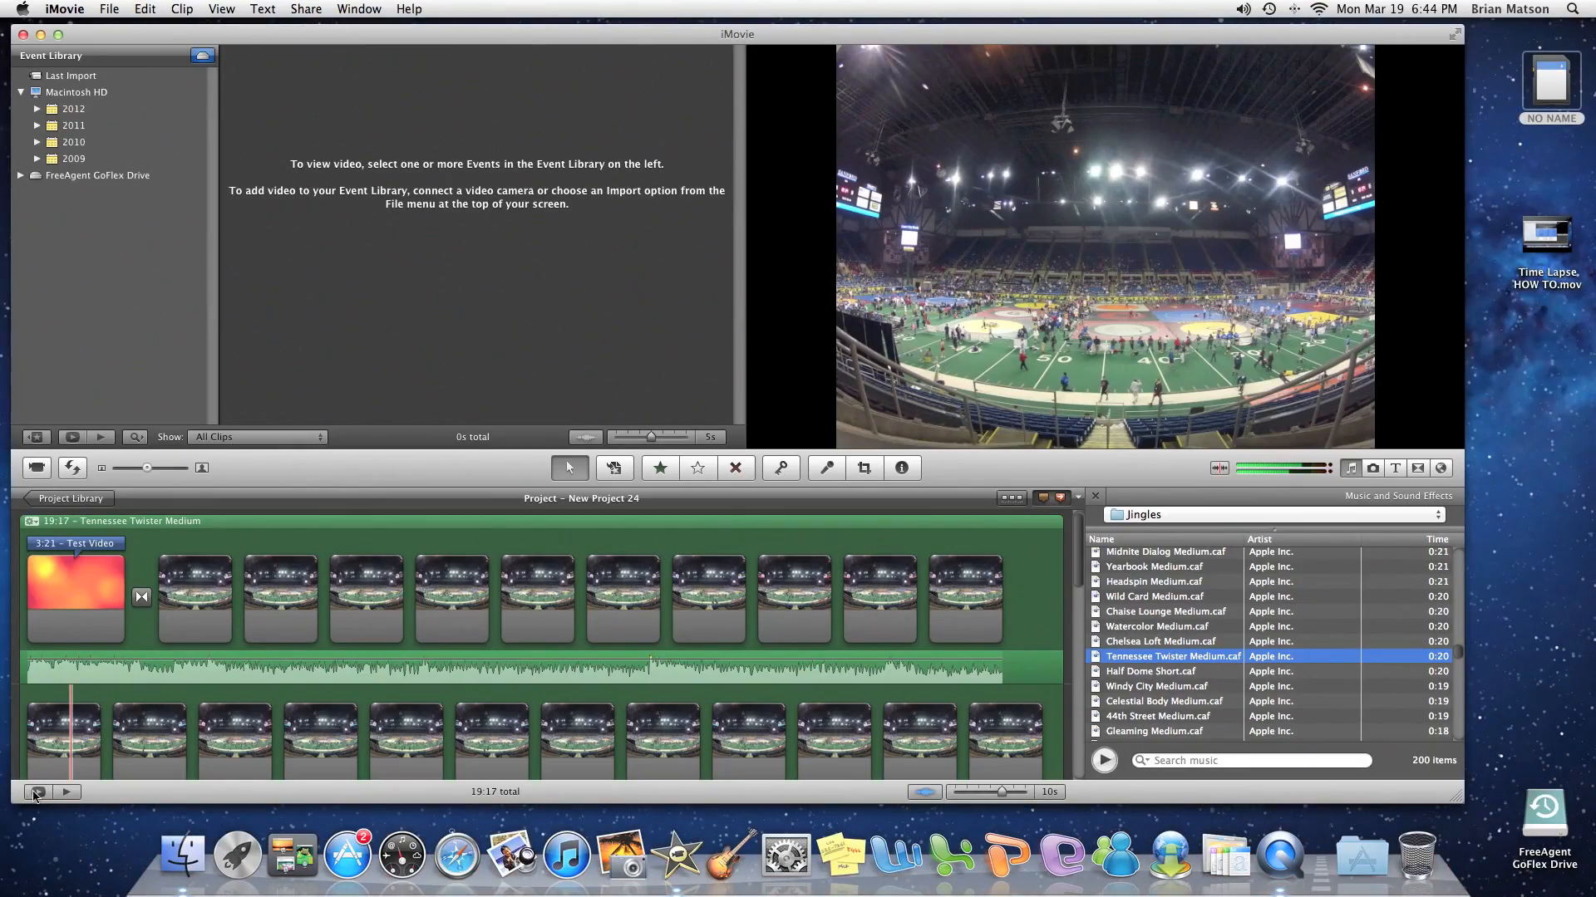
Step: Start Share > YouTube and set the category to Travel & Events
click(306, 8)
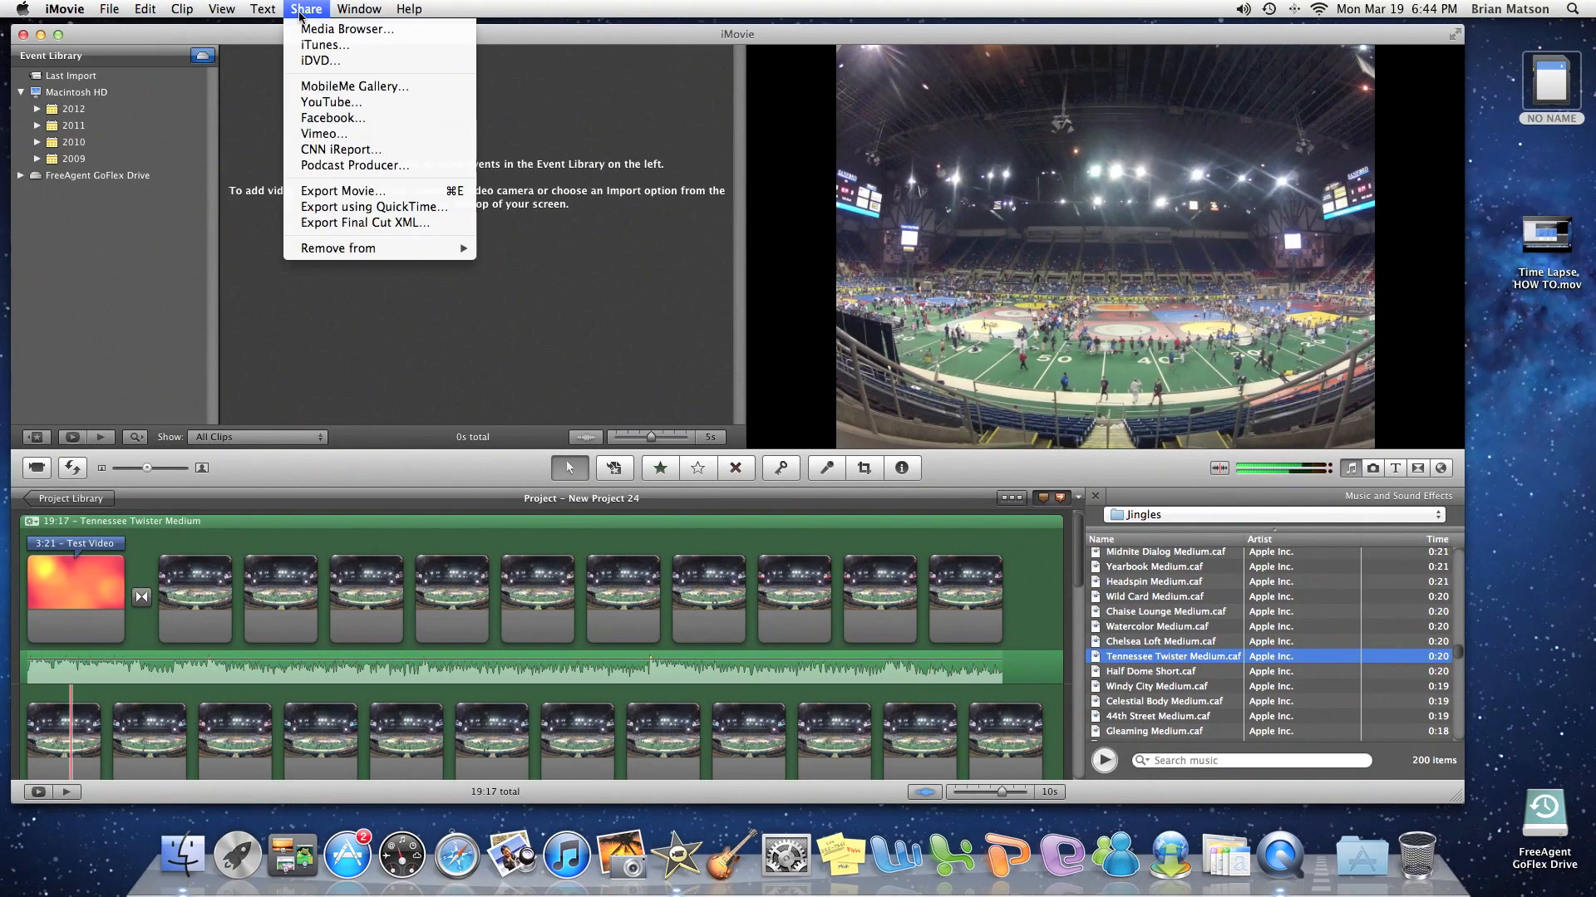
click(342, 191)
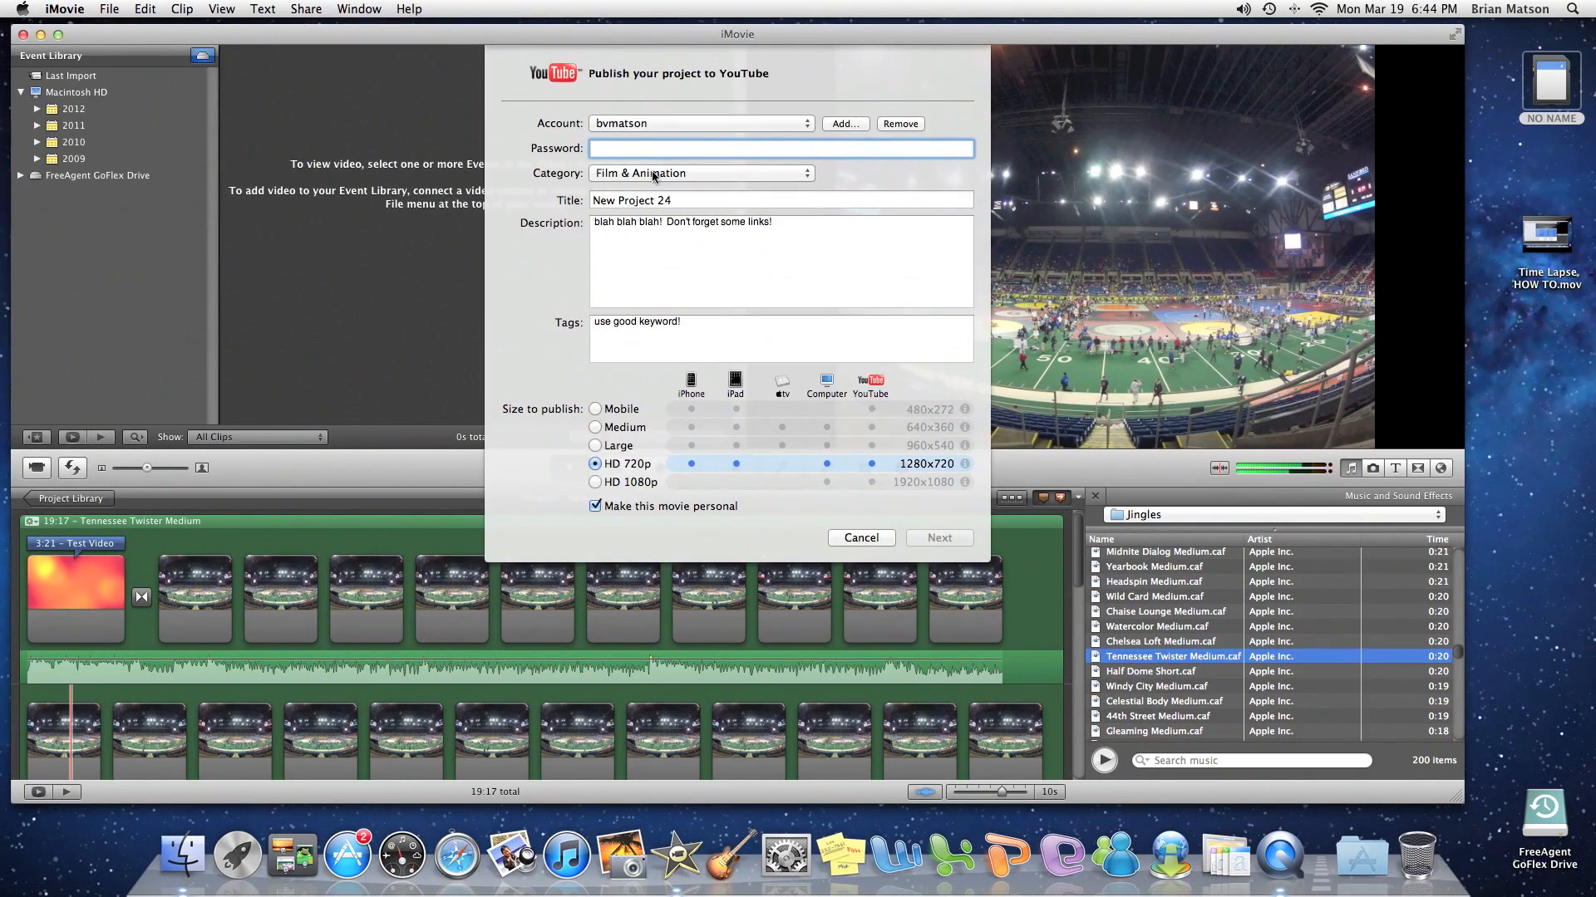
click(699, 171)
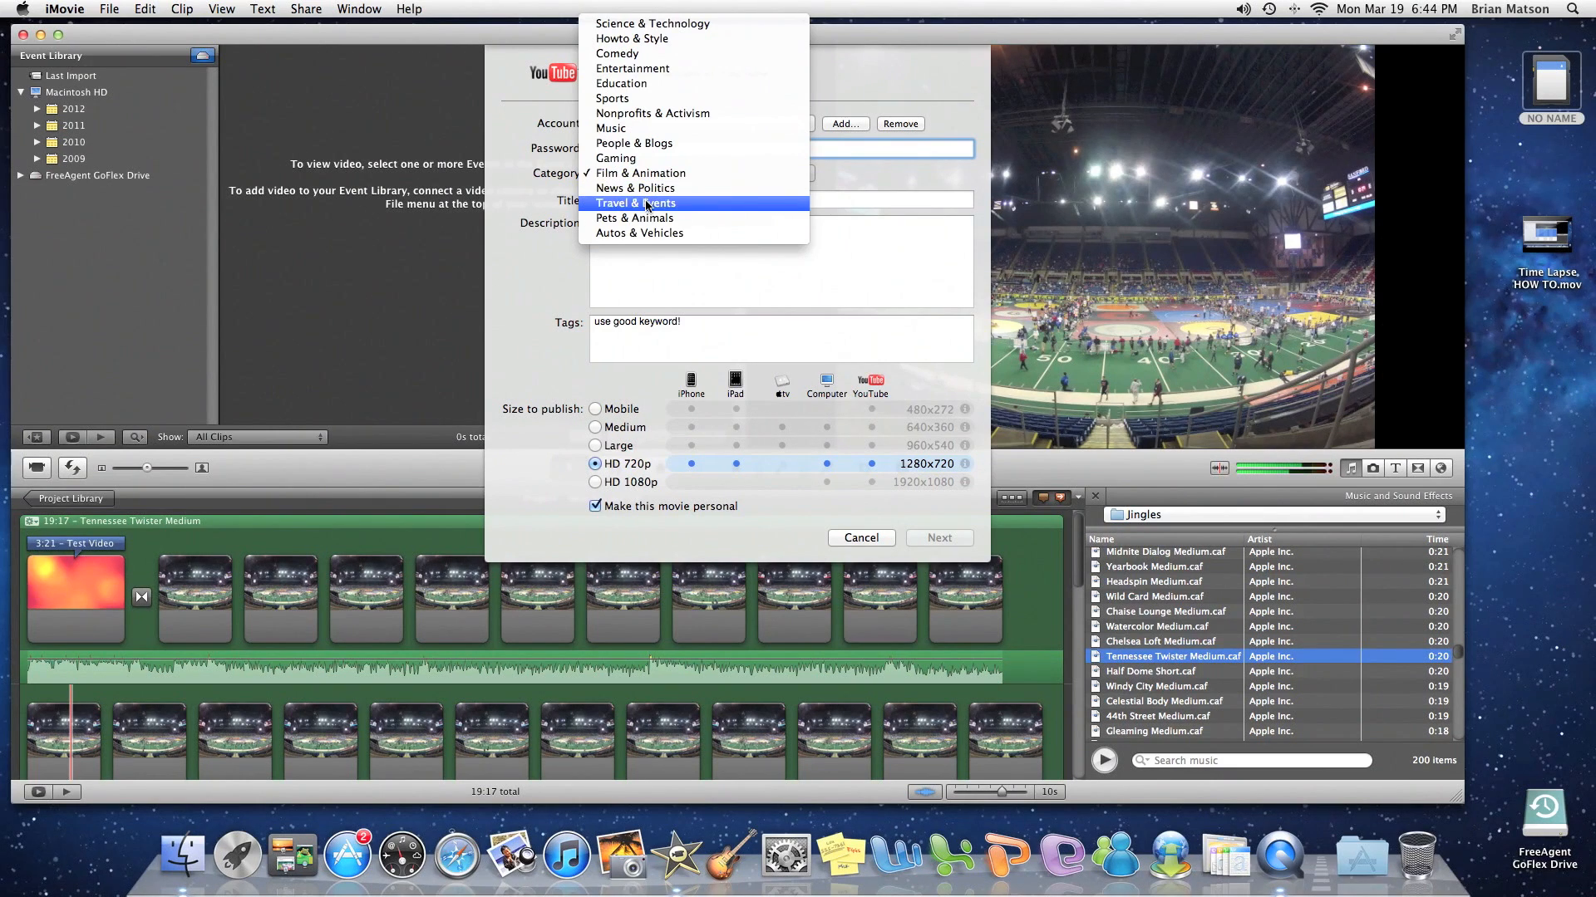
click(634, 203)
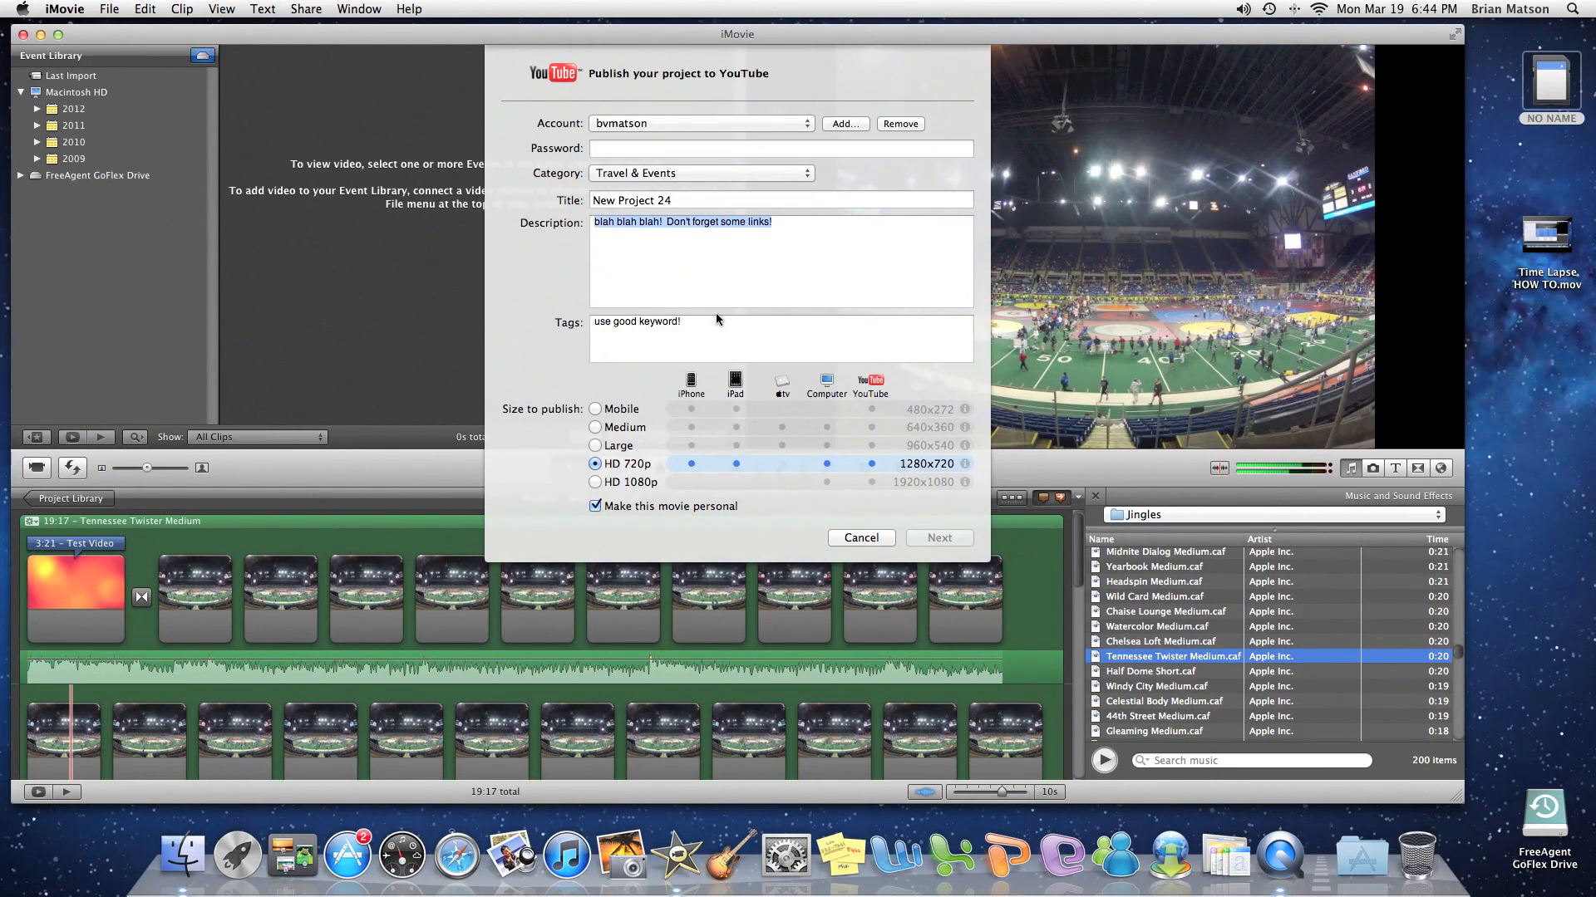
Step: Edit the tags, choose HD 1080p size and uncheck Make this movie personal
click(709, 321)
text(s)
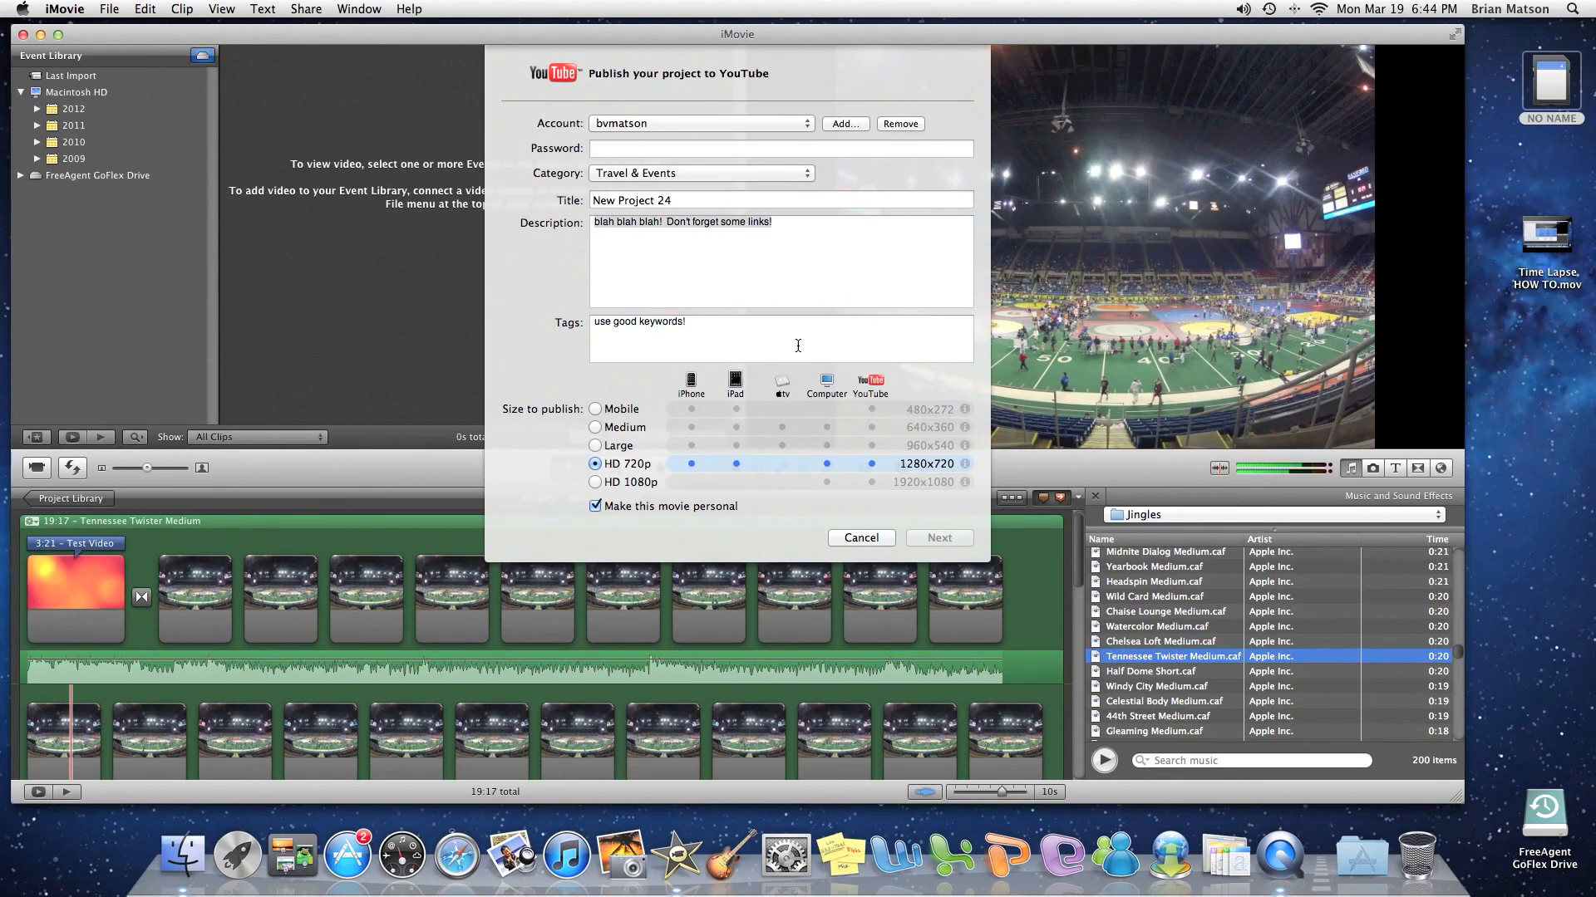
click(595, 482)
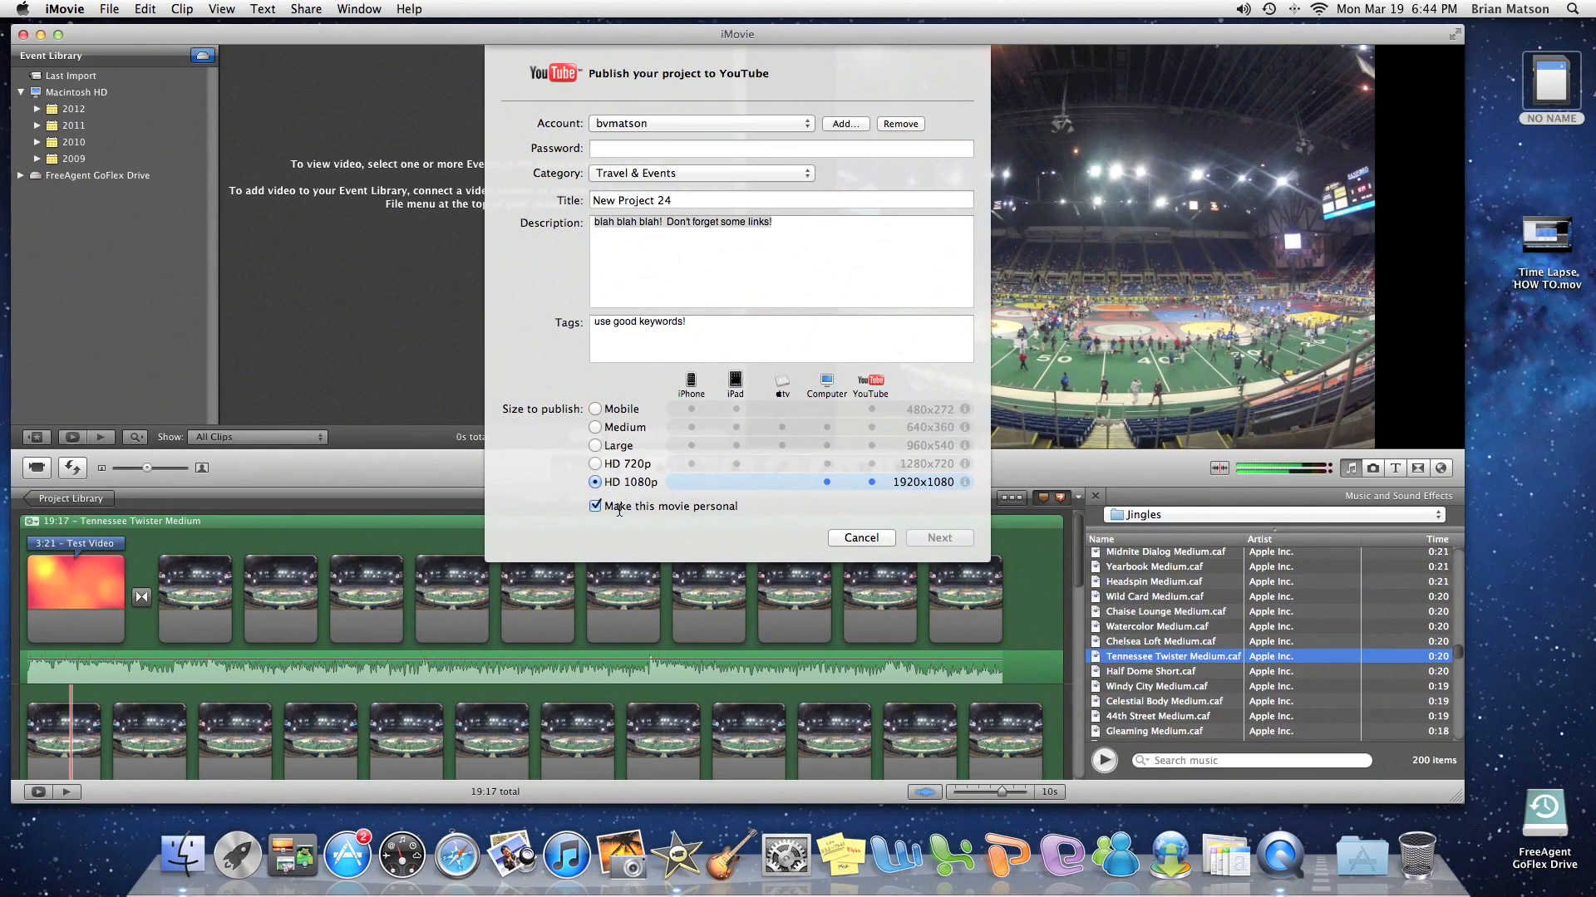
click(595, 505)
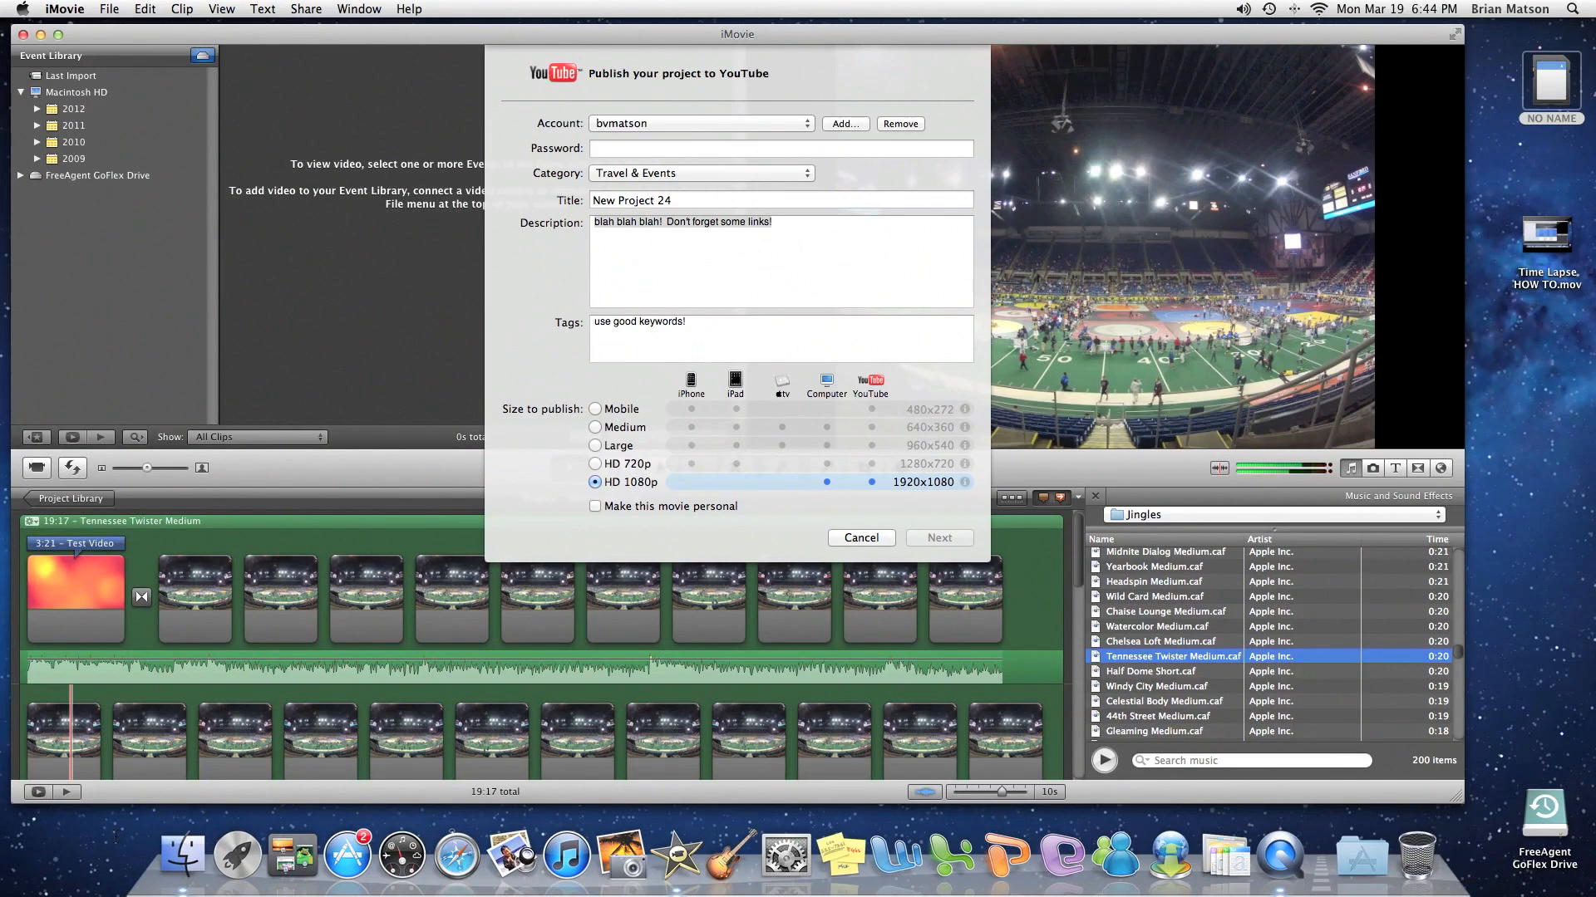
click(686, 320)
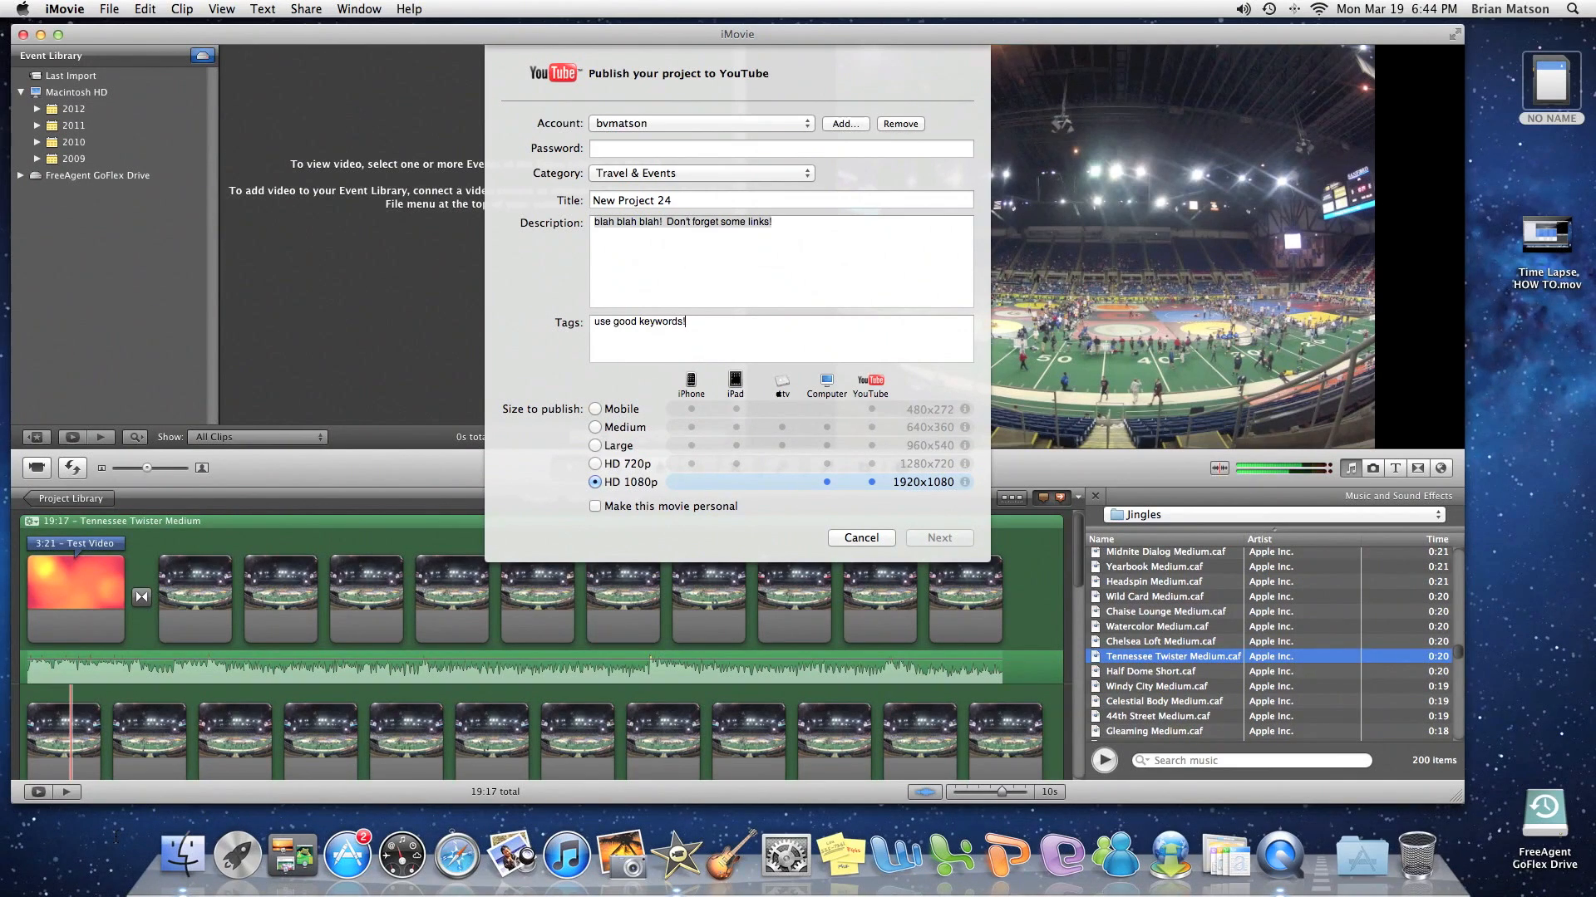